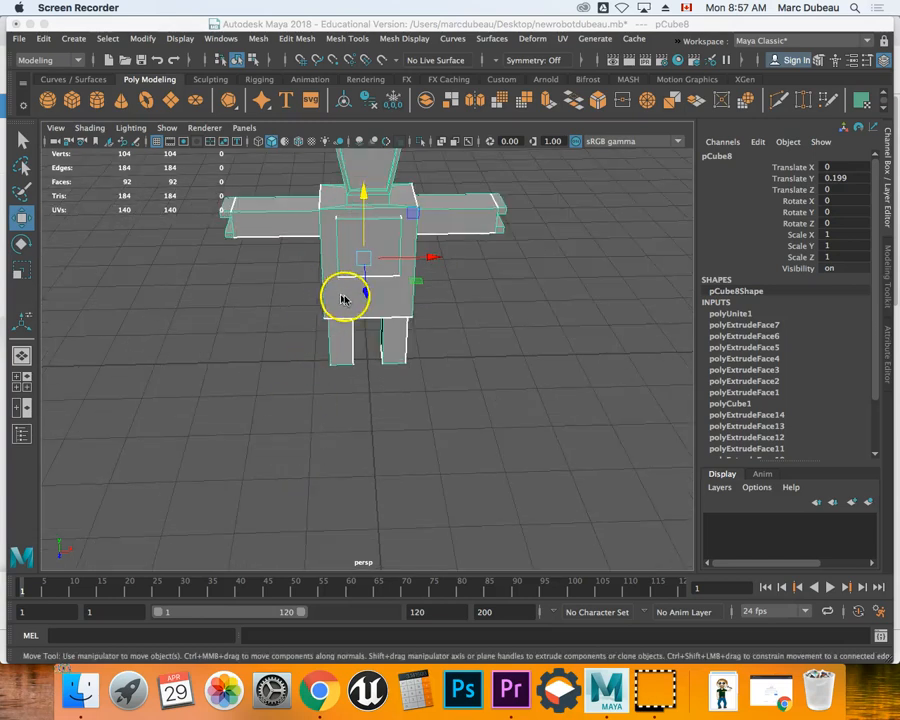
Step: Open the Hypershade editor, showing the default Lambert material
click(677, 65)
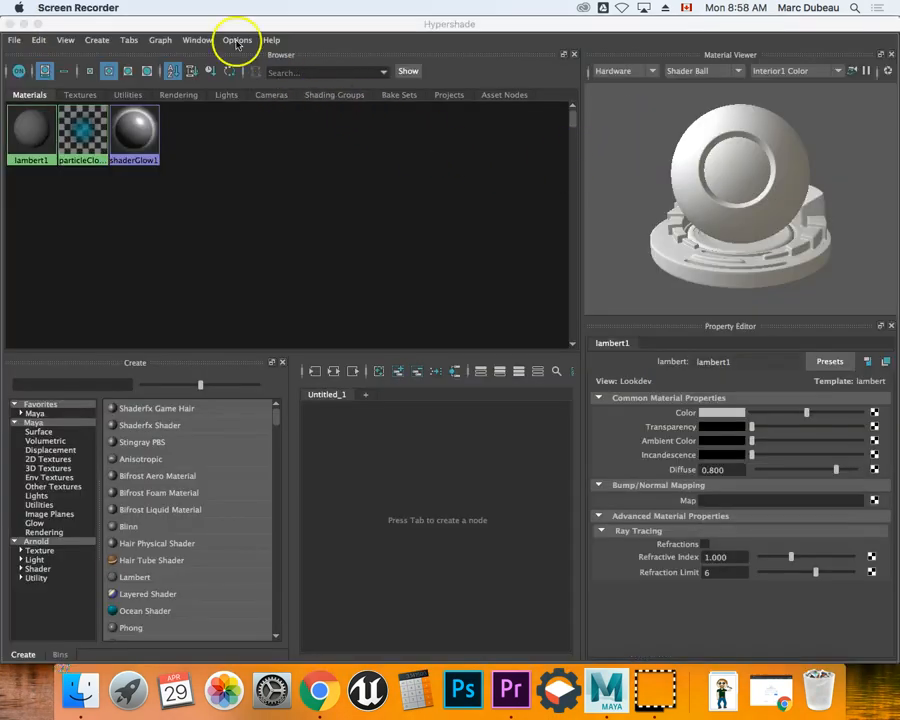
Step: Dock a viewport panel showing the robot inside Hypershade
click(197, 40)
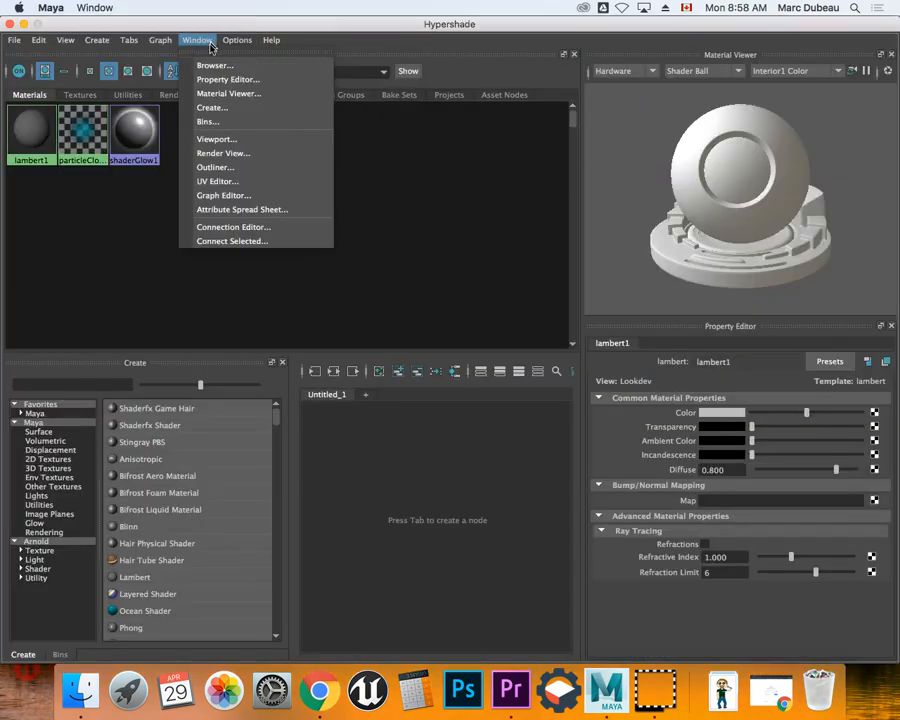
click(216, 138)
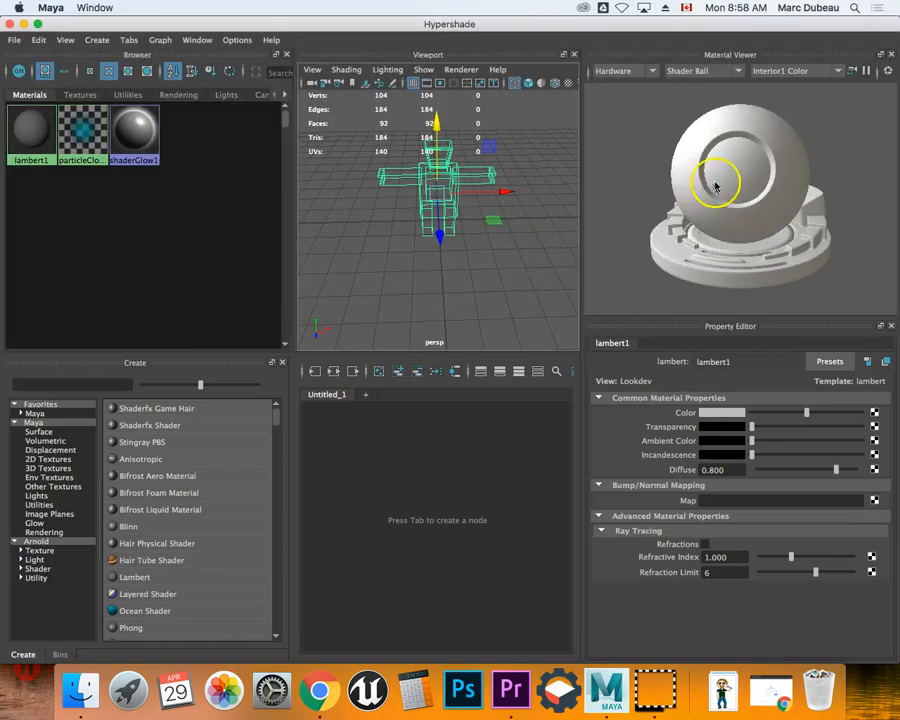
mouse_move(669, 191)
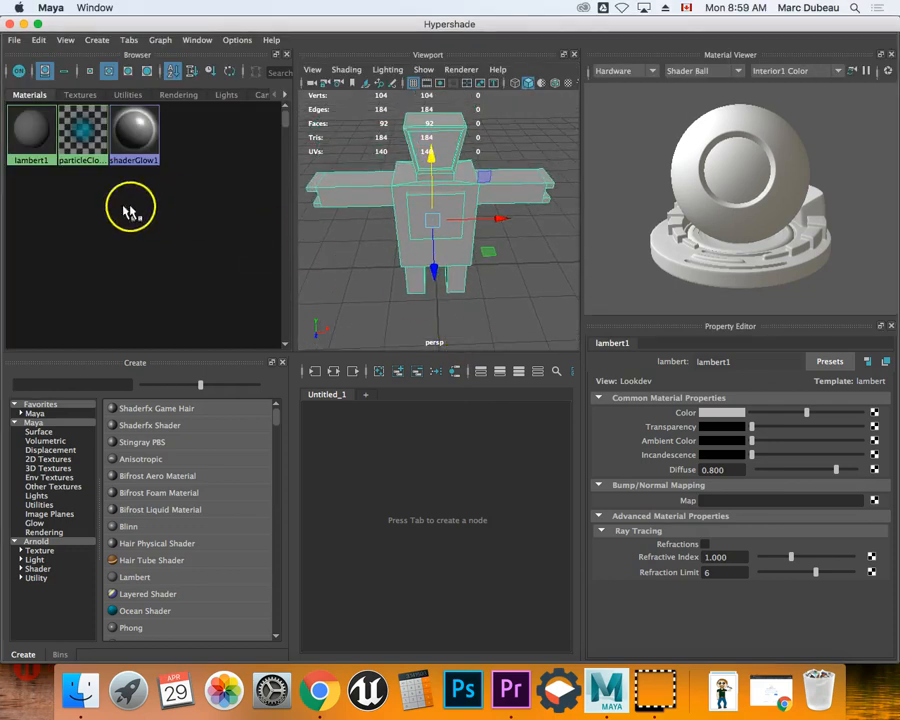
mouse_move(117, 230)
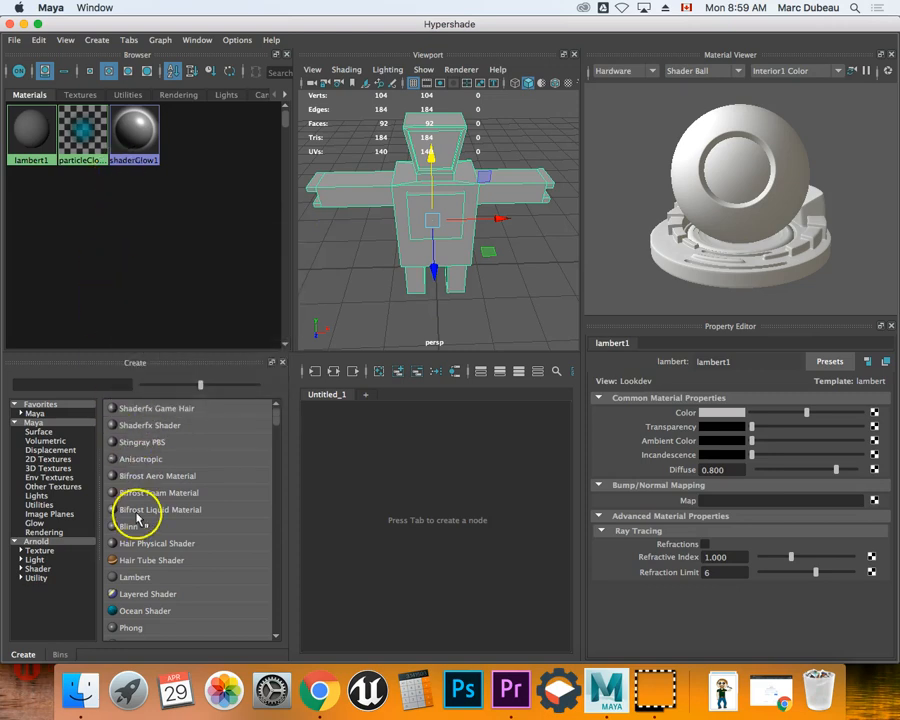
Step: Create a new Blinn material, blinn1, and set its colour to blue
click(128, 526)
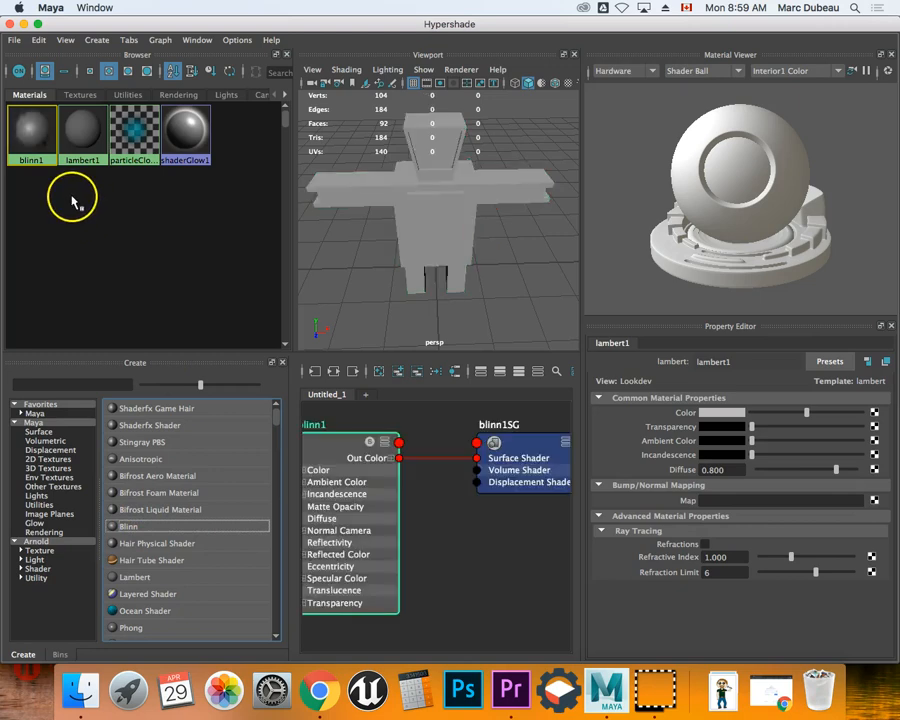
click(31, 130)
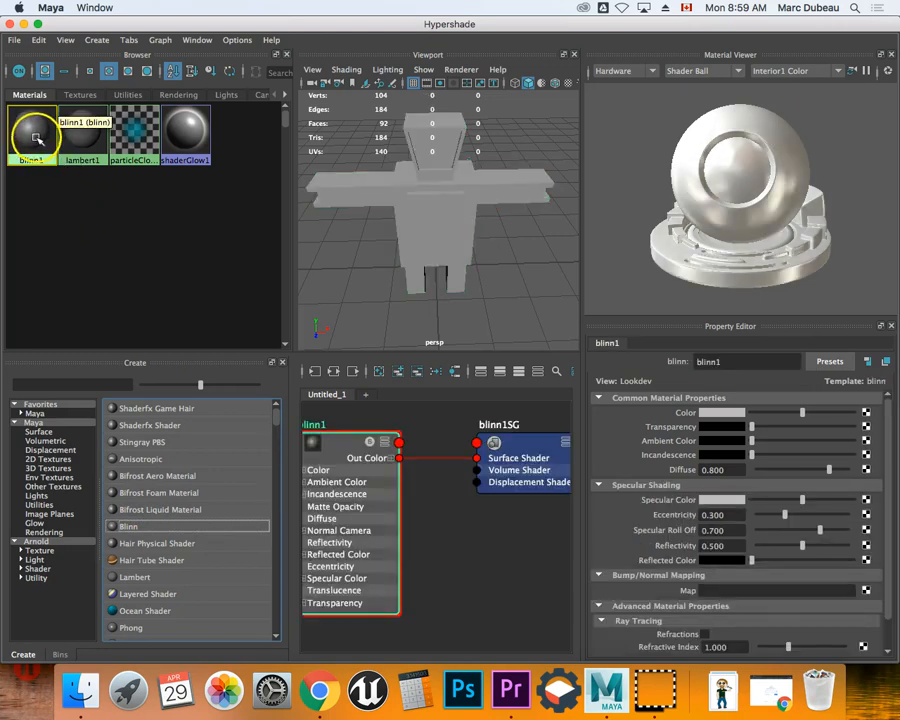
click(726, 412)
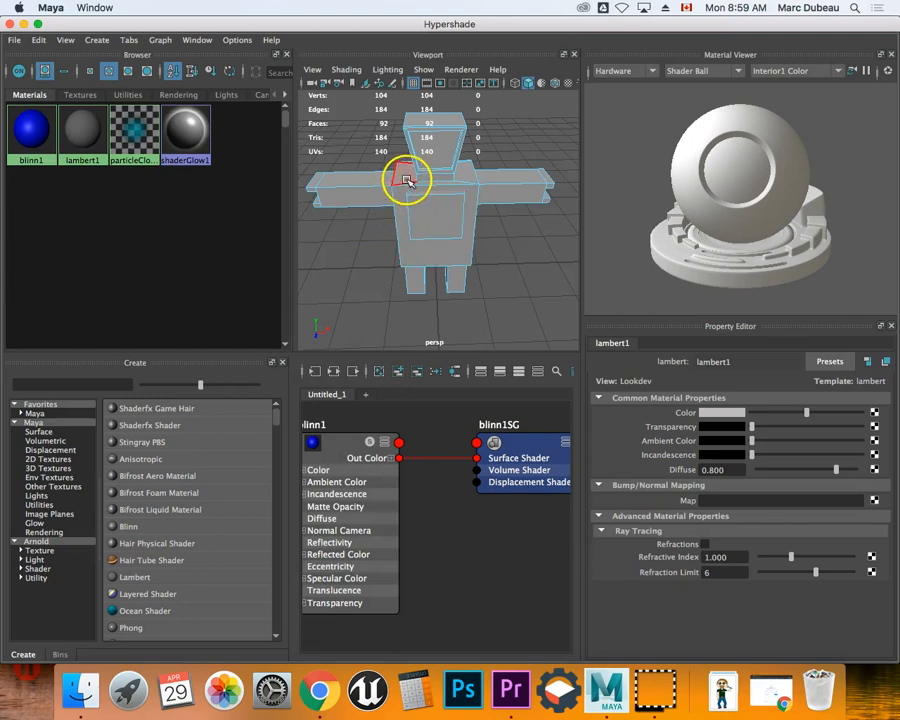
mouse_move(435, 190)
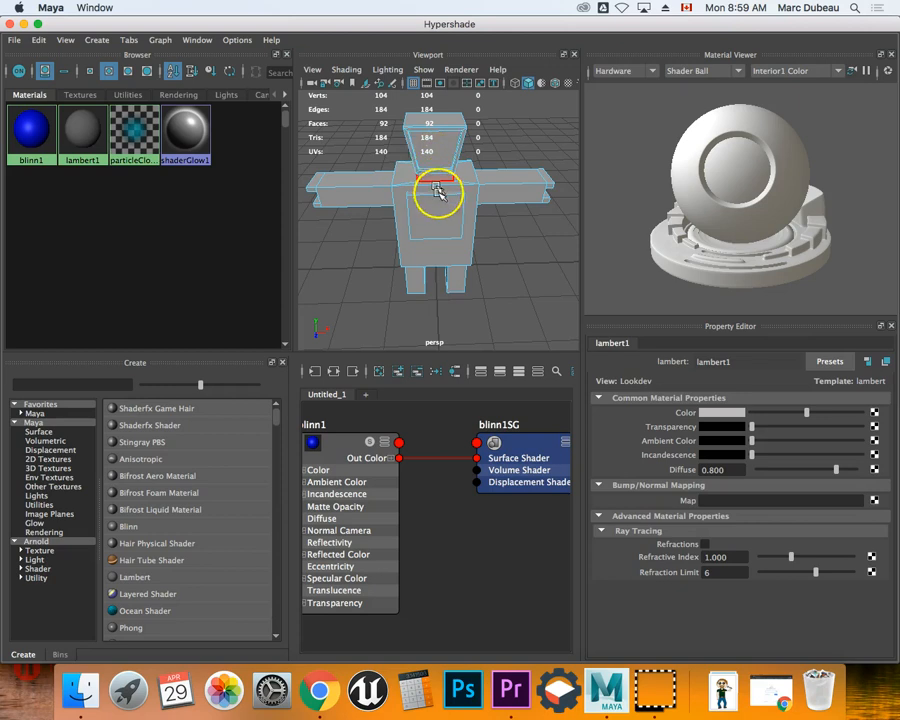
Step: Assign blinn1 to the chest's front face, then return to object selection
click(30, 130)
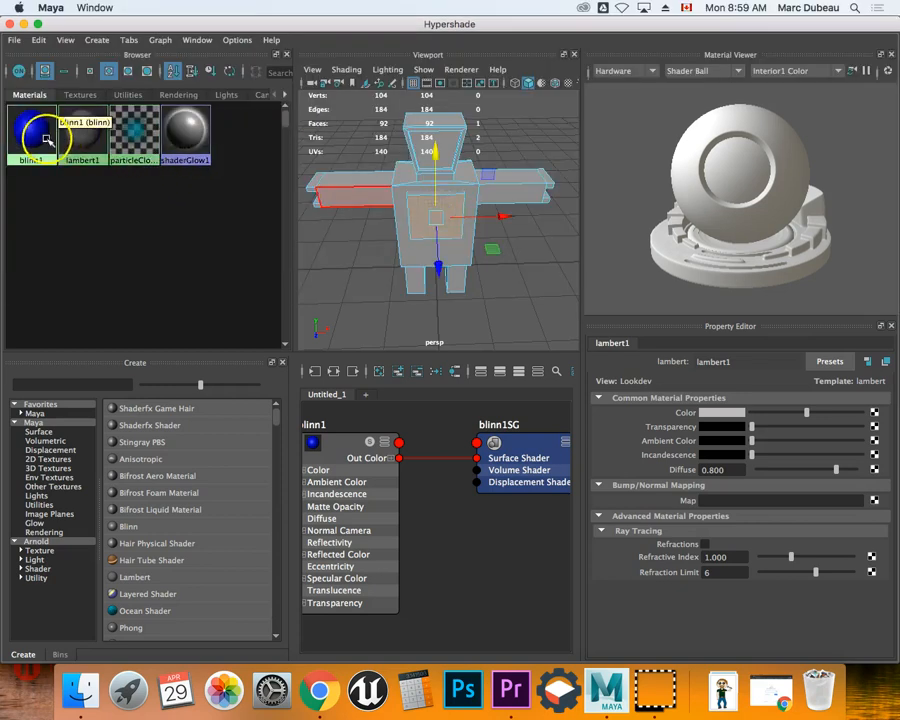
click(185, 130)
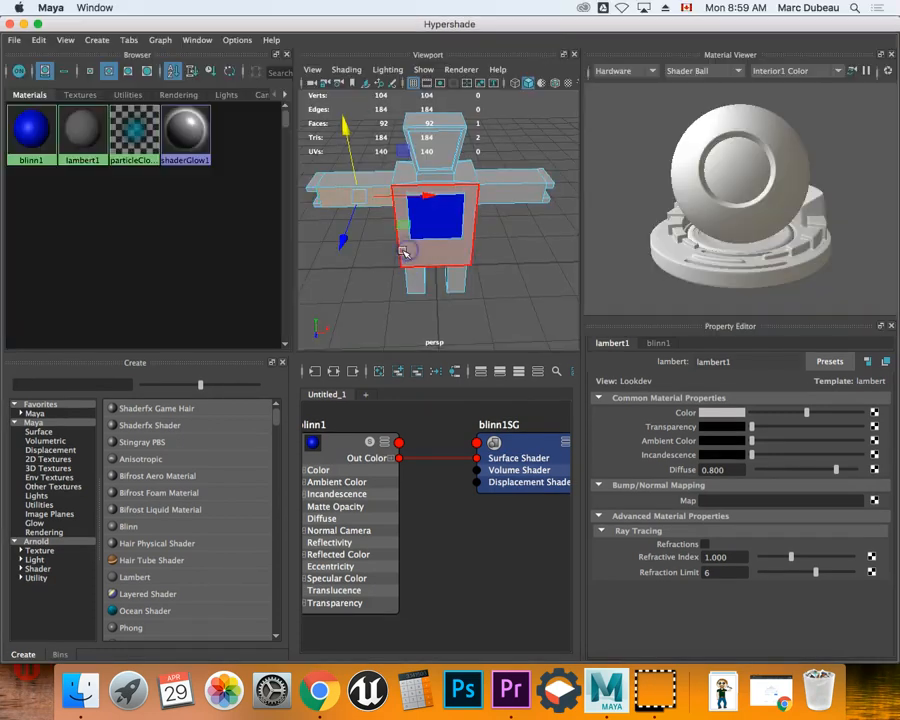
right_click(340, 250)
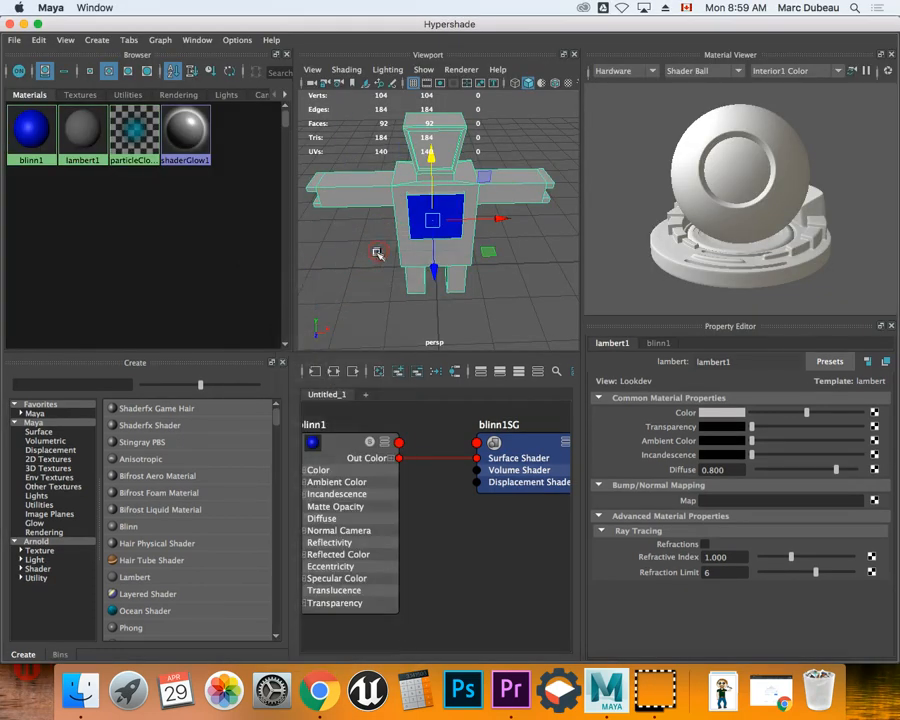
mouse_move(100, 292)
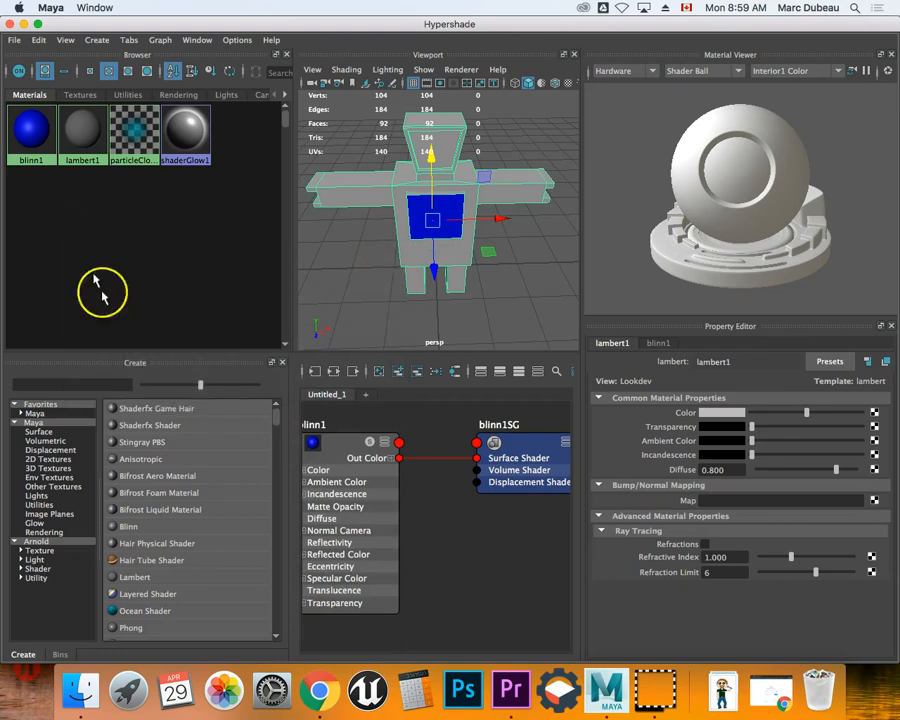
Step: Create a second Blinn material, blinn2, and set its colour to red
click(131, 526)
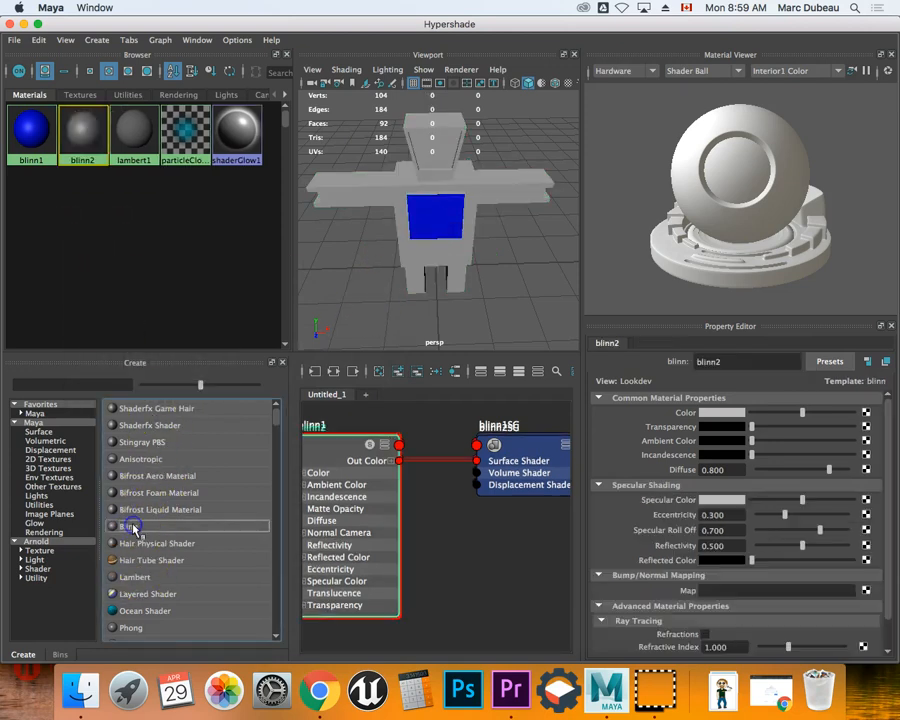
click(722, 412)
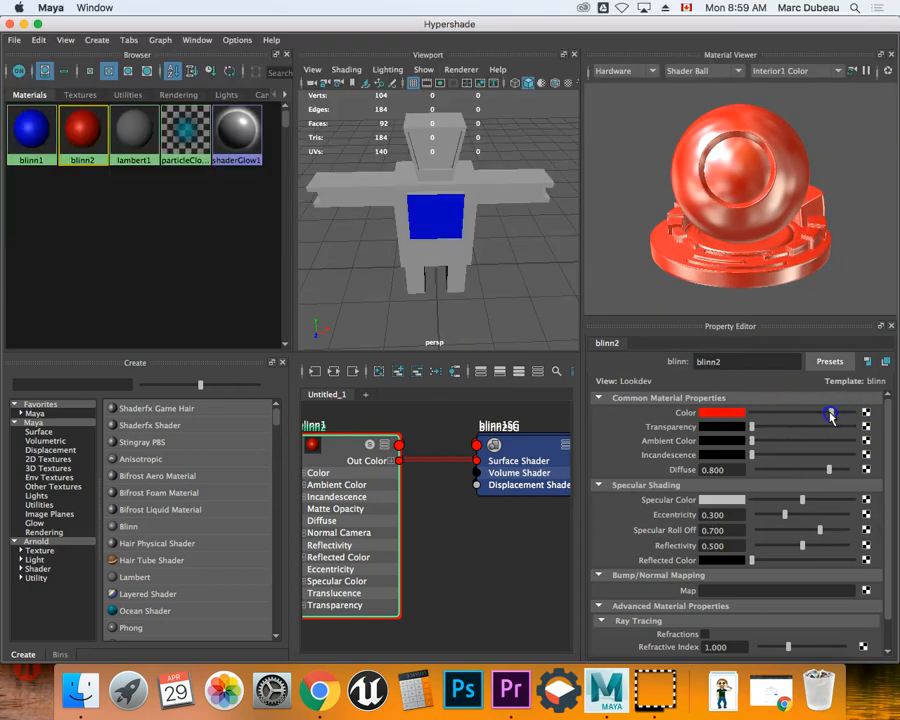
click(401, 191)
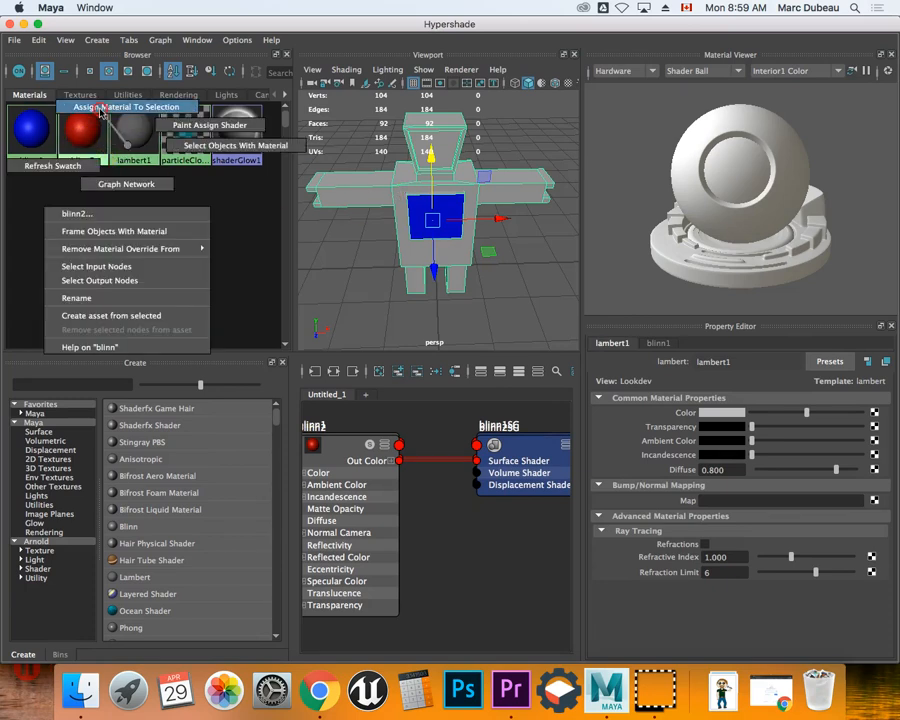
Step: Assign blinn2 to the selected robot body, keeping the chest face blue
click(129, 107)
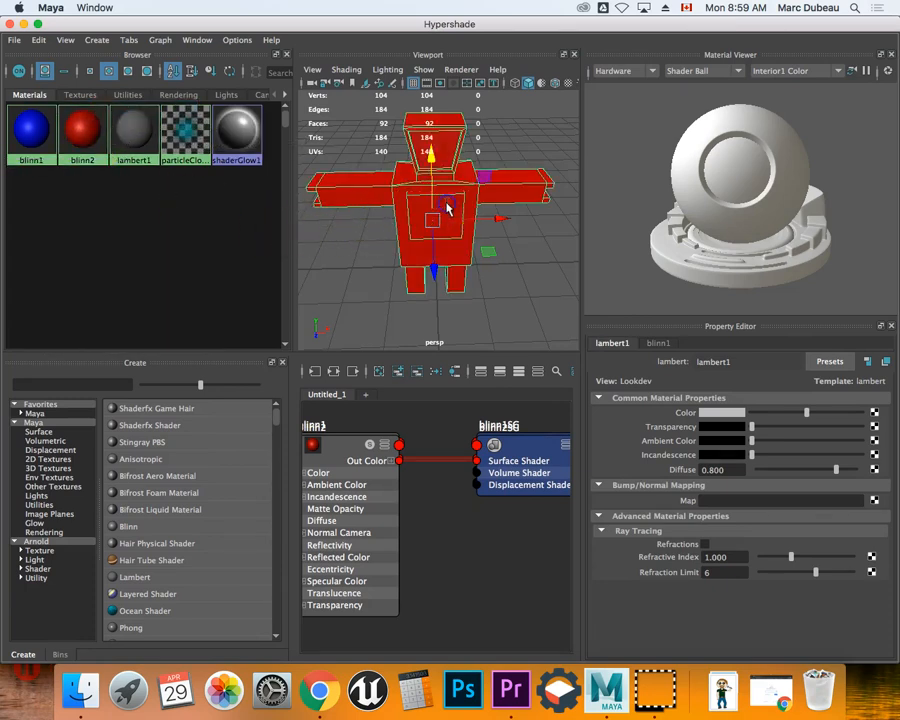
right_click(448, 207)
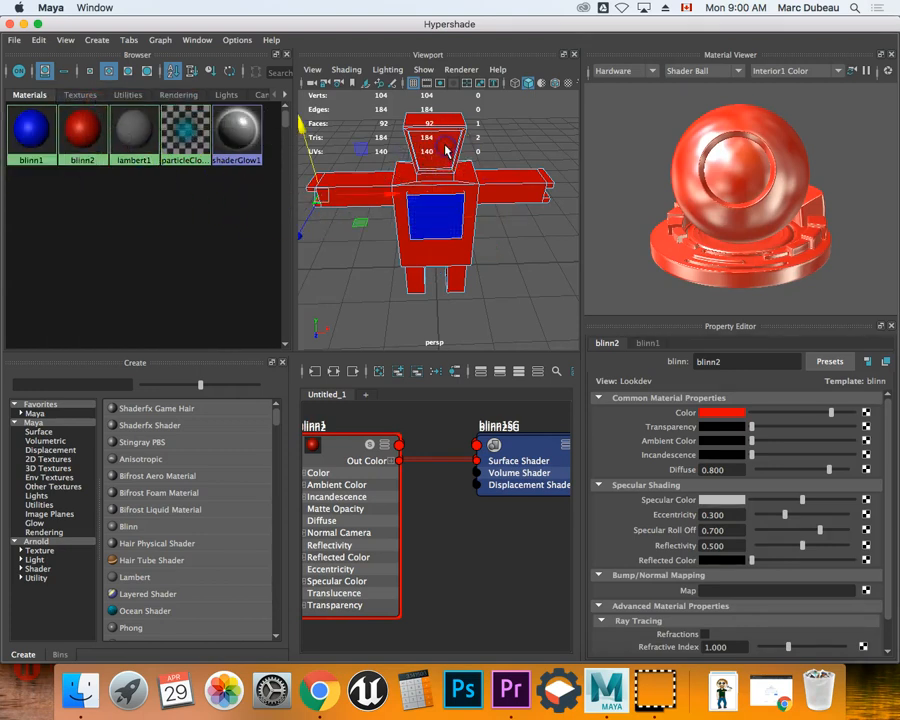
right_click(443, 190)
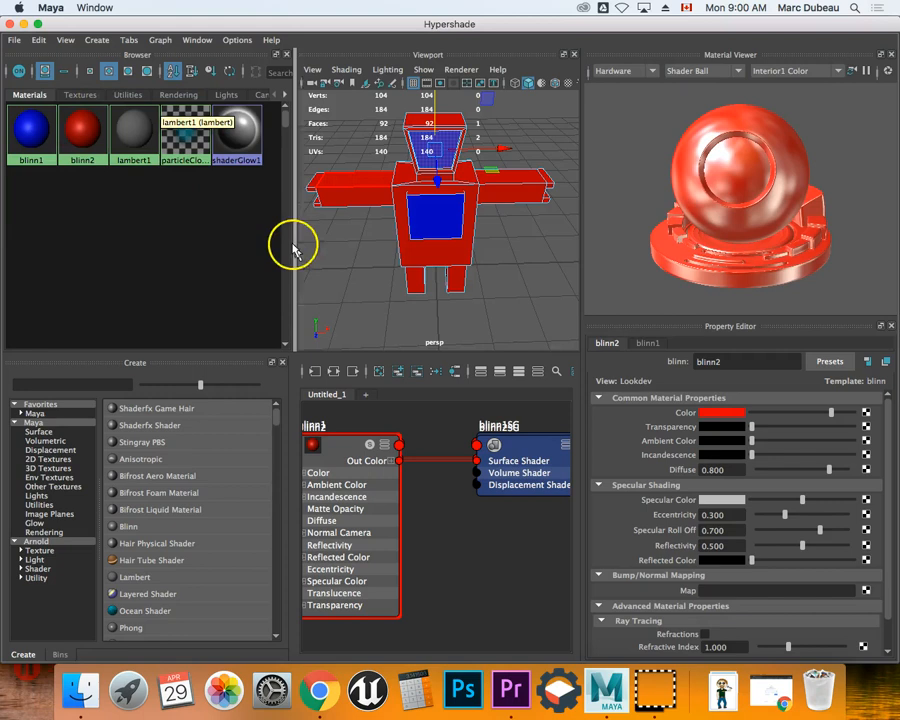
mouse_move(463, 261)
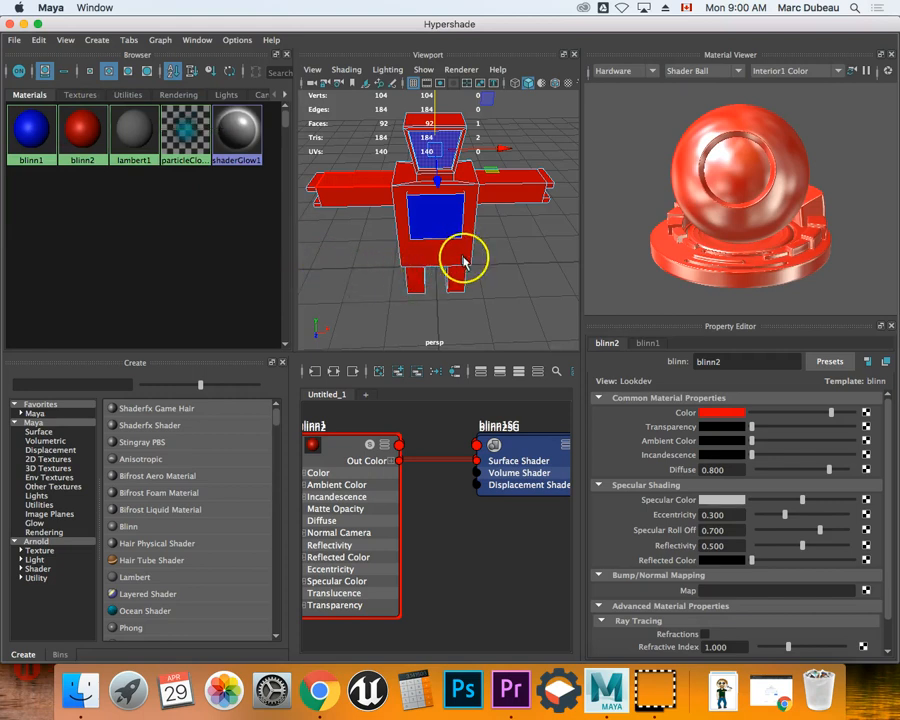
mouse_move(318, 690)
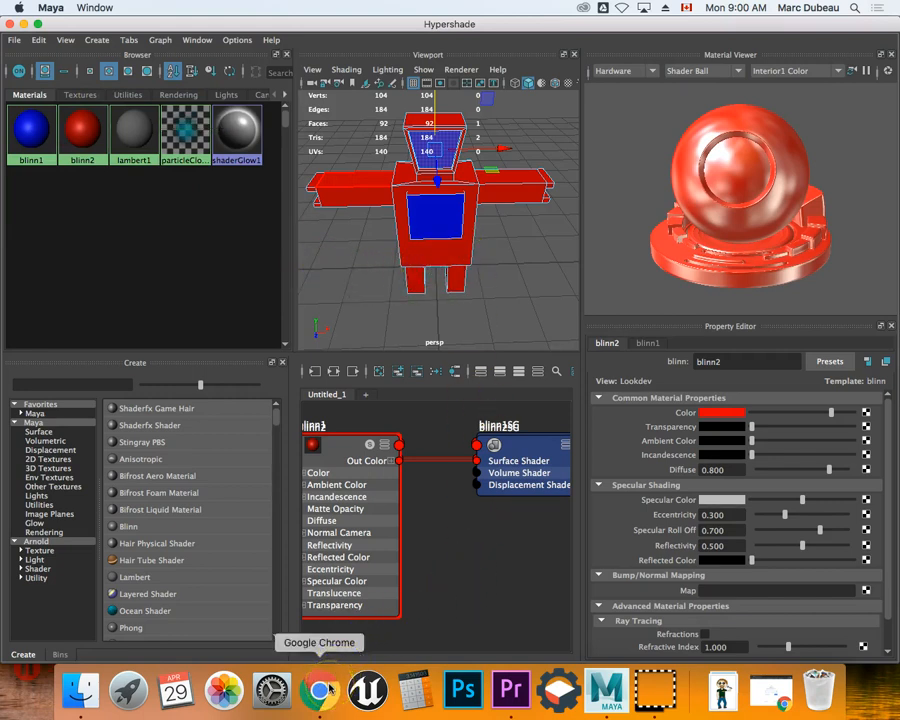
Step: Switch briefly to the Chrome browser, then return to the Maya scene
click(318, 690)
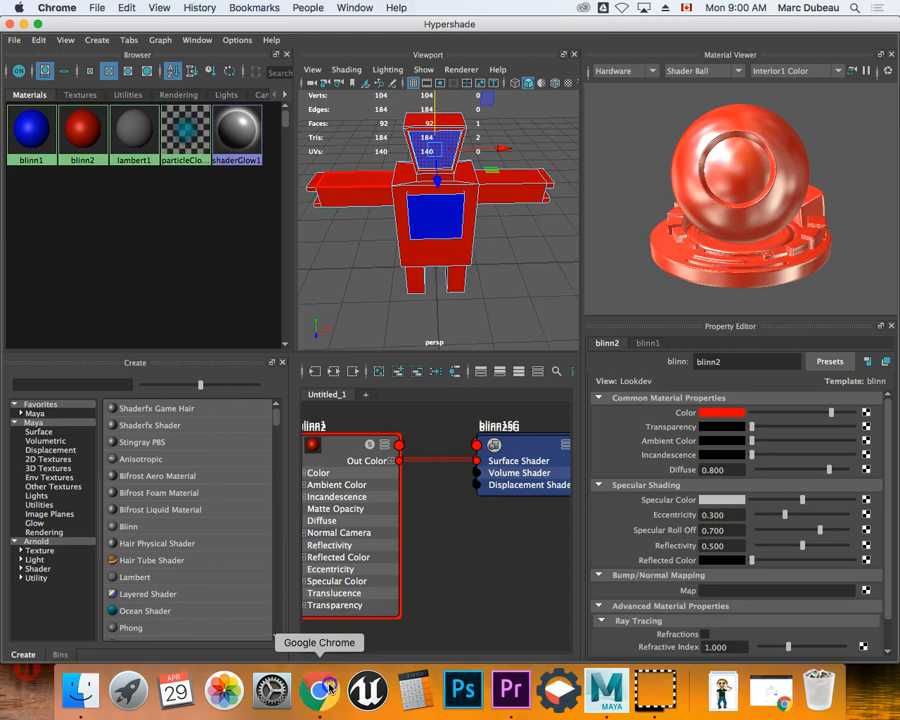
click(318, 688)
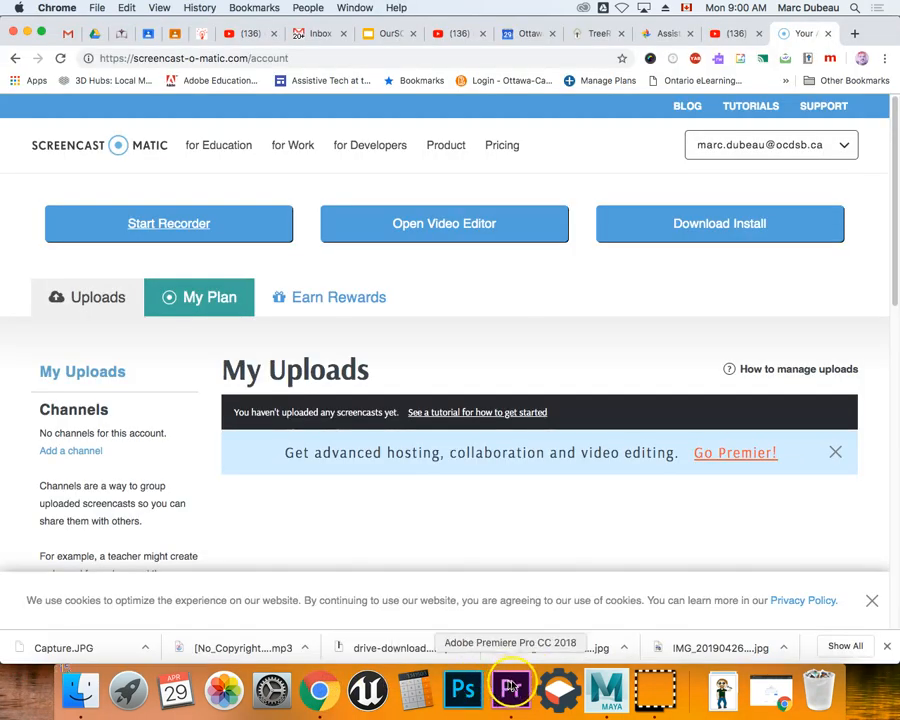
click(604, 690)
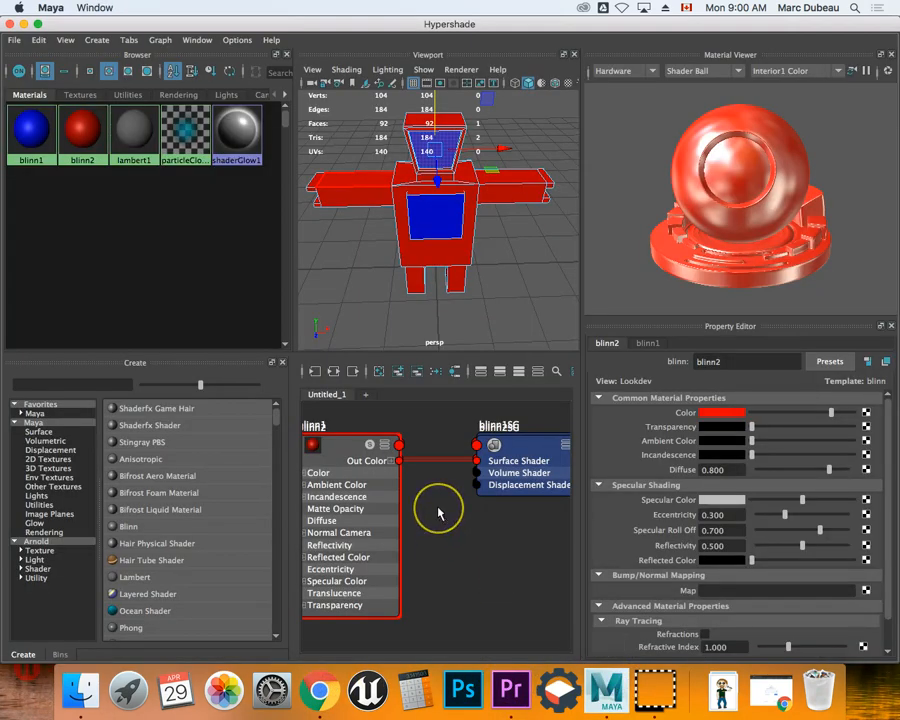
mouse_move(437, 513)
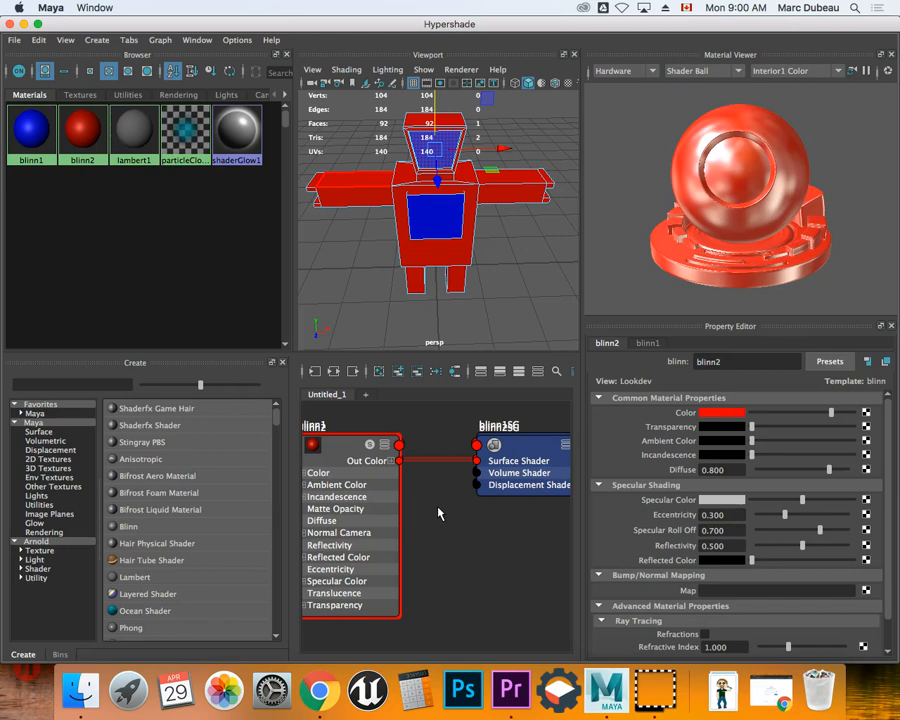
mouse_move(443, 342)
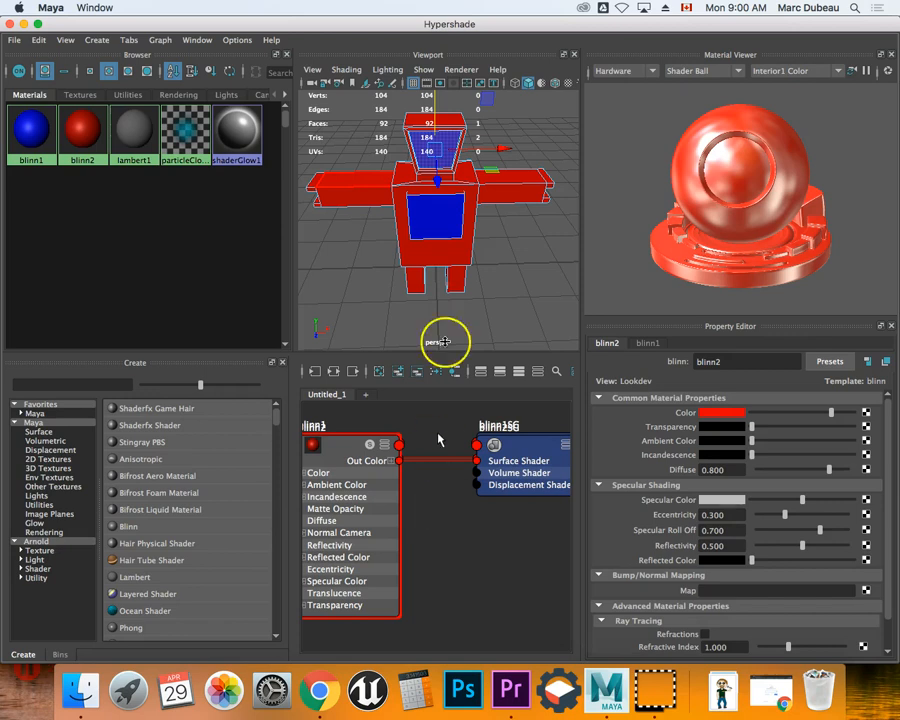
mouse_move(520, 200)
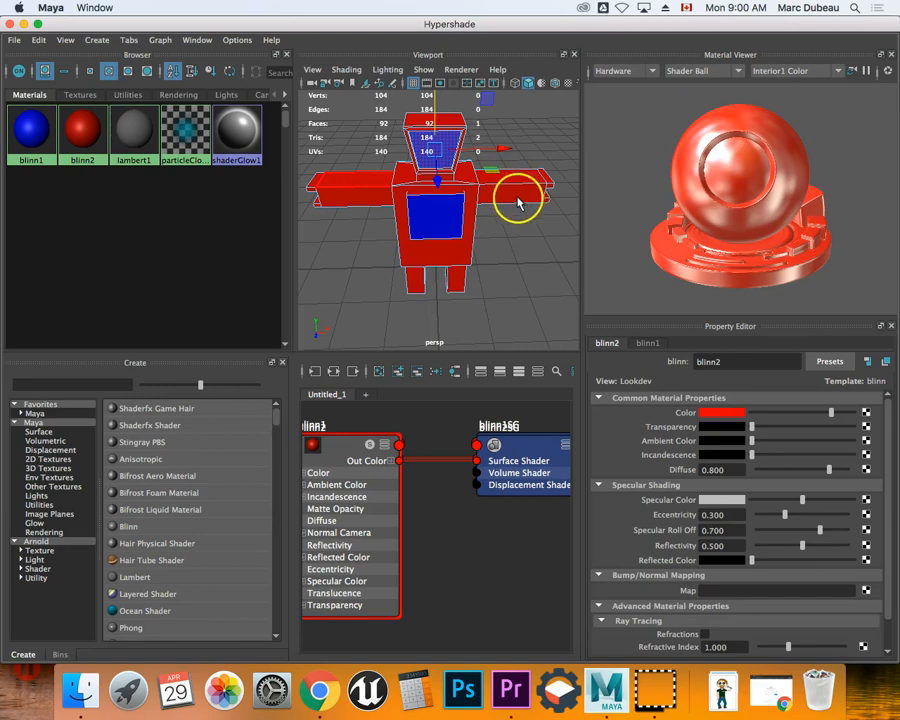
mouse_move(20, 57)
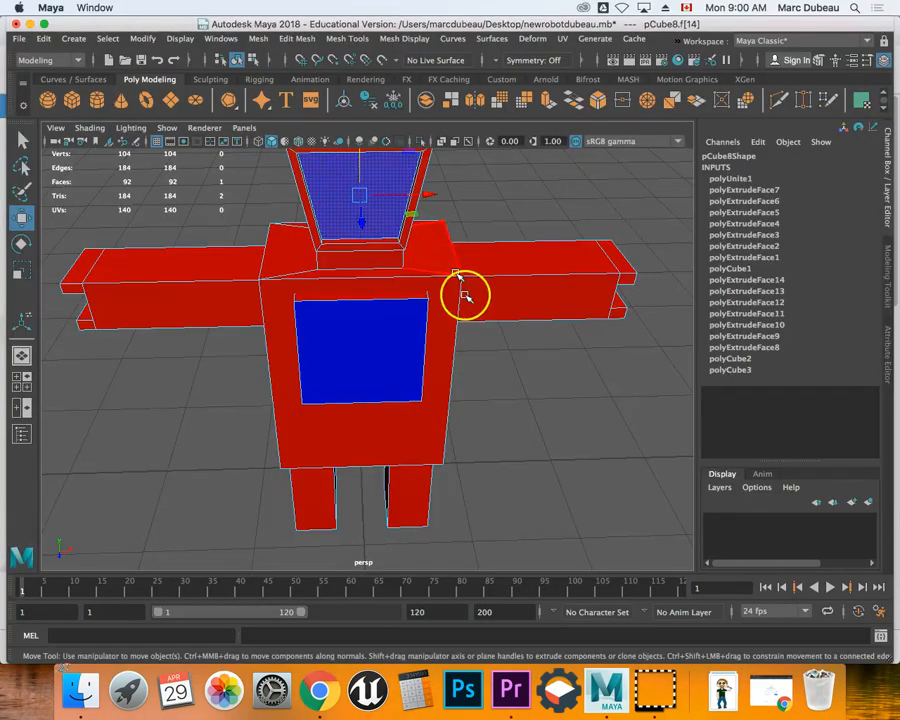
Step: Orbit the view to frame the whole robot and bring up the File menu
drag(460, 300, 395, 310)
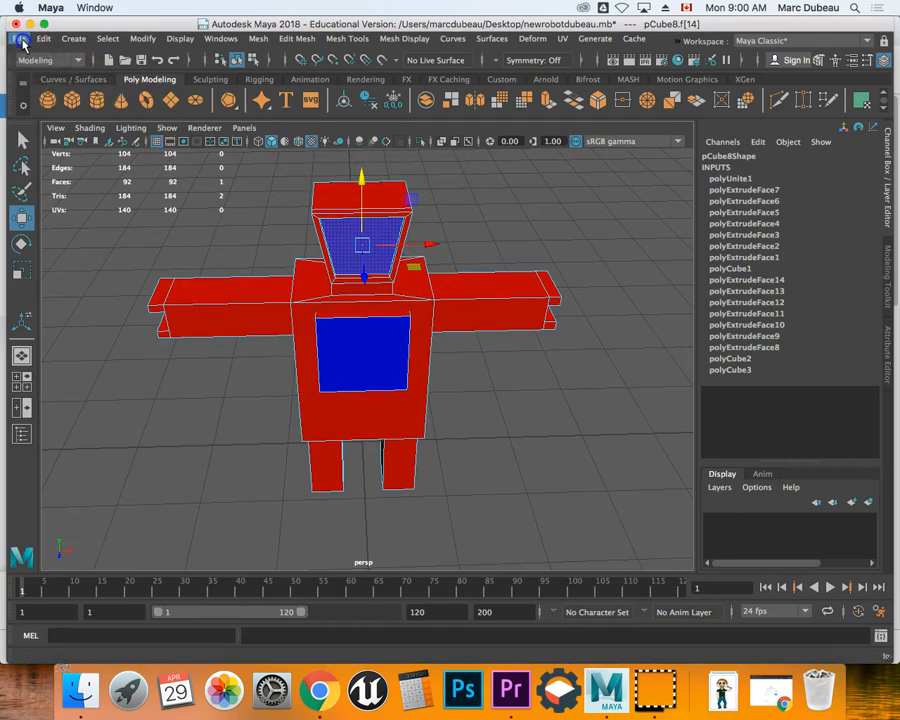
click(22, 38)
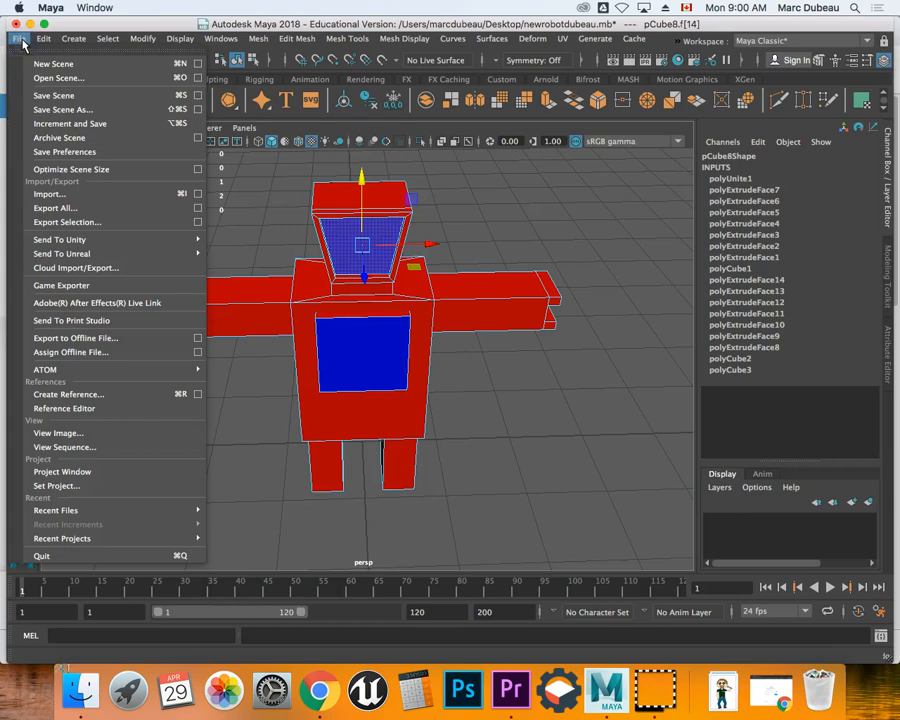
mouse_move(97, 302)
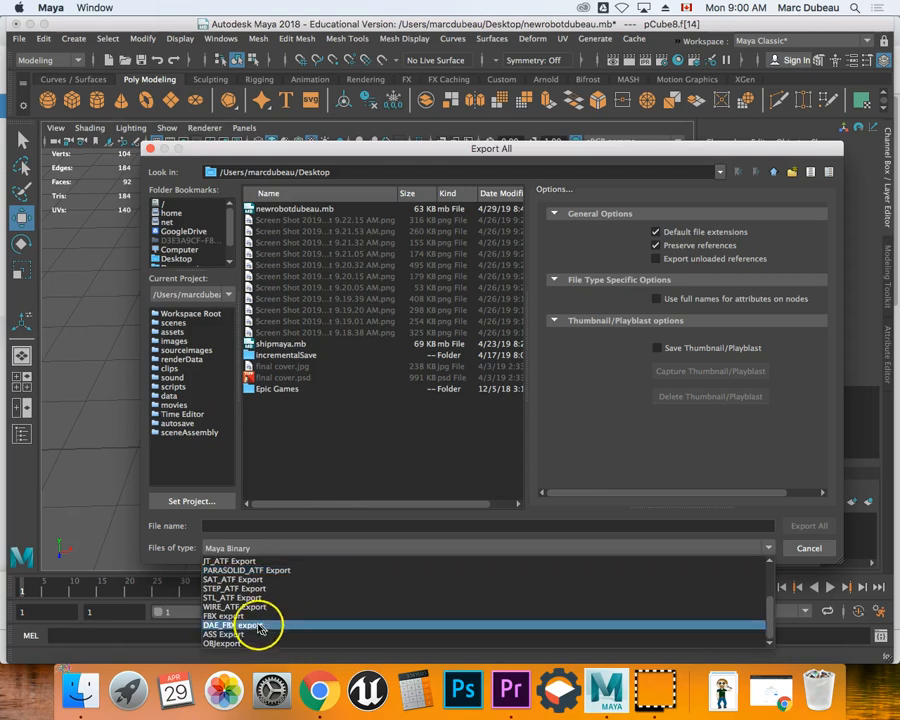
Step: Choose FBX export as the file type and expand its advanced options
click(237, 625)
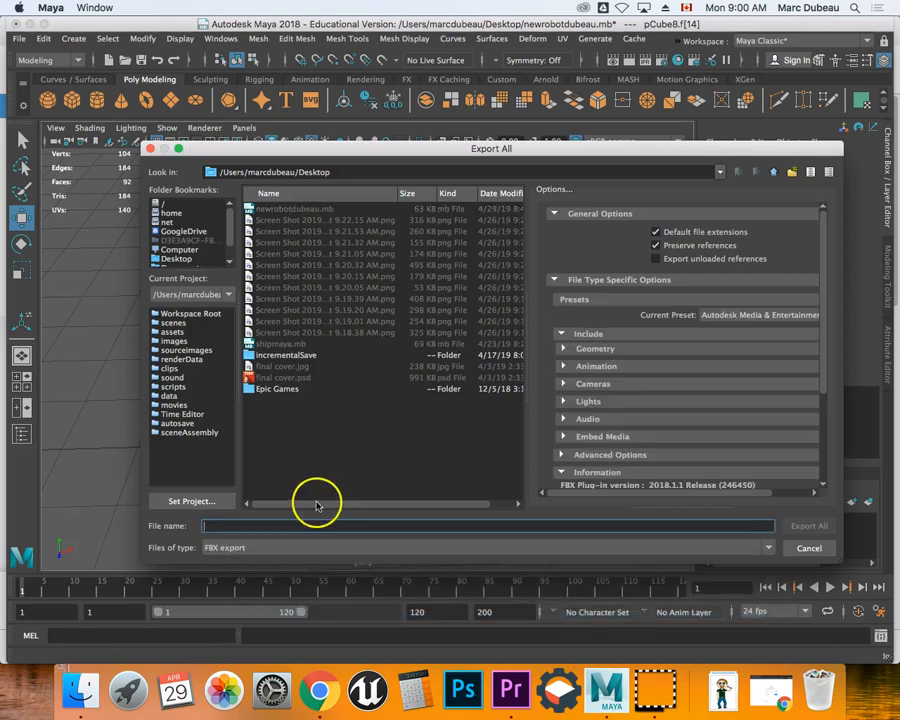
mouse_move(805, 270)
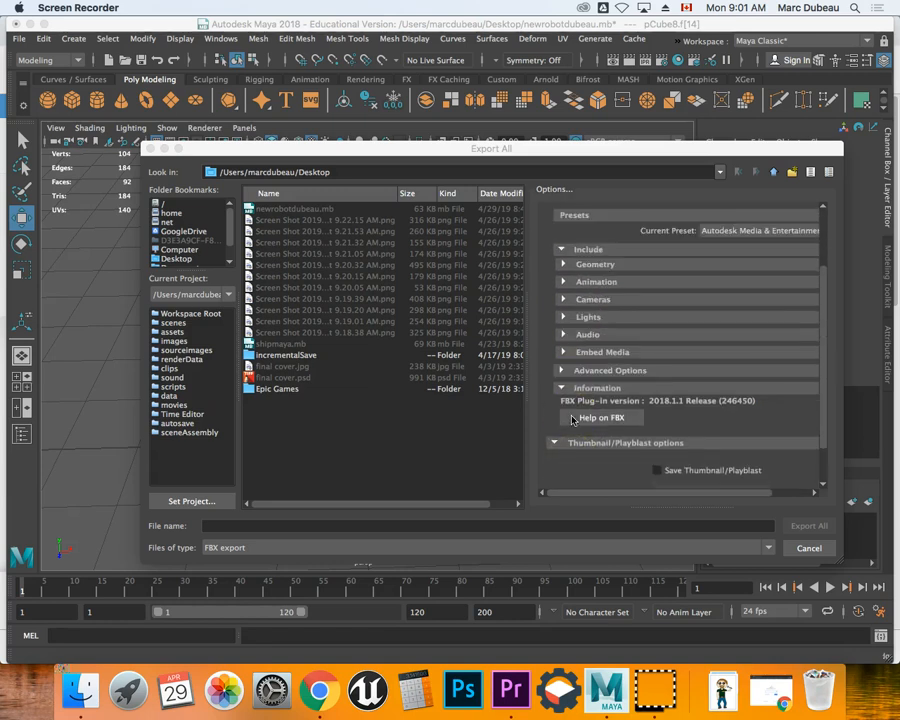
mouse_move(565, 362)
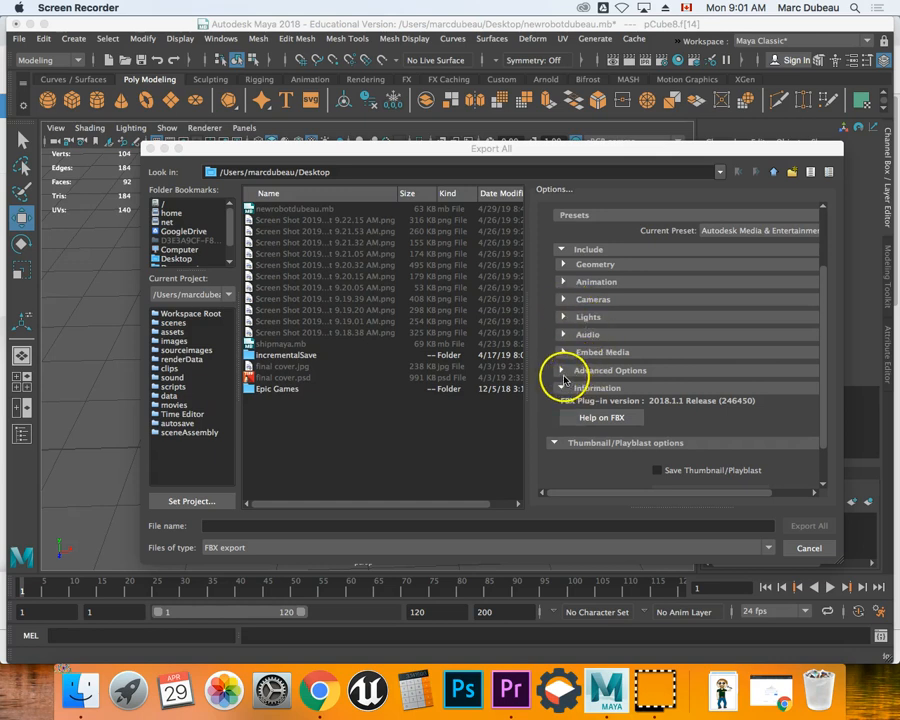
click(562, 370)
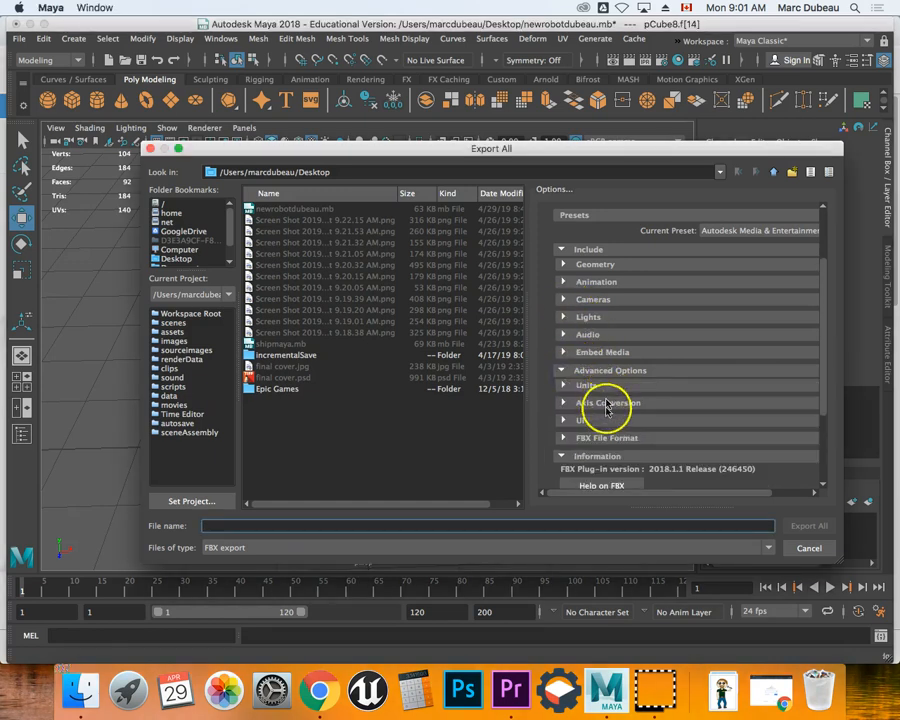
click(607, 437)
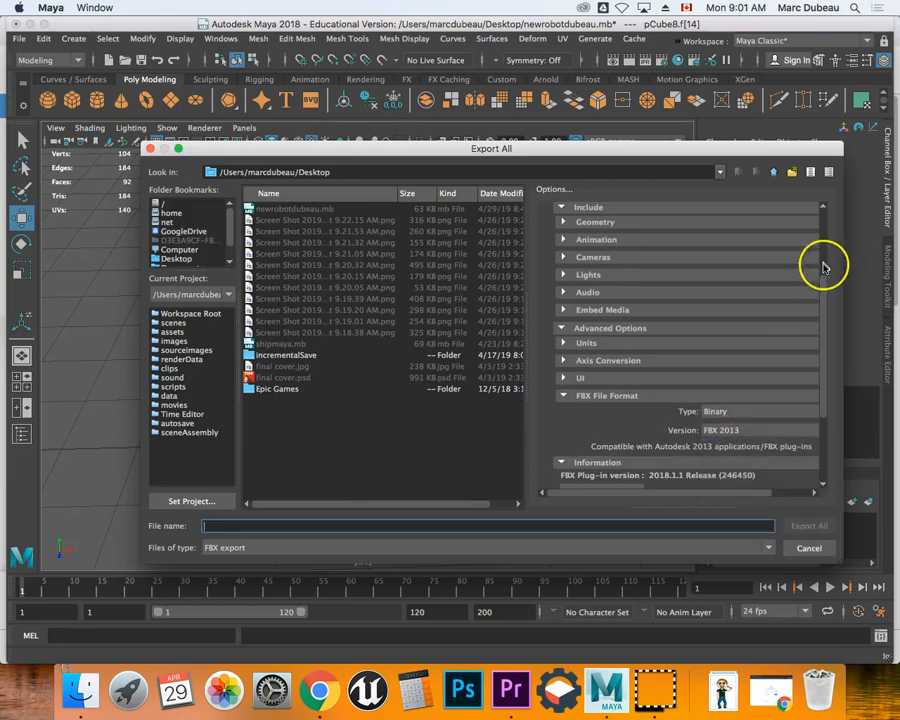
scroll(up, 3)
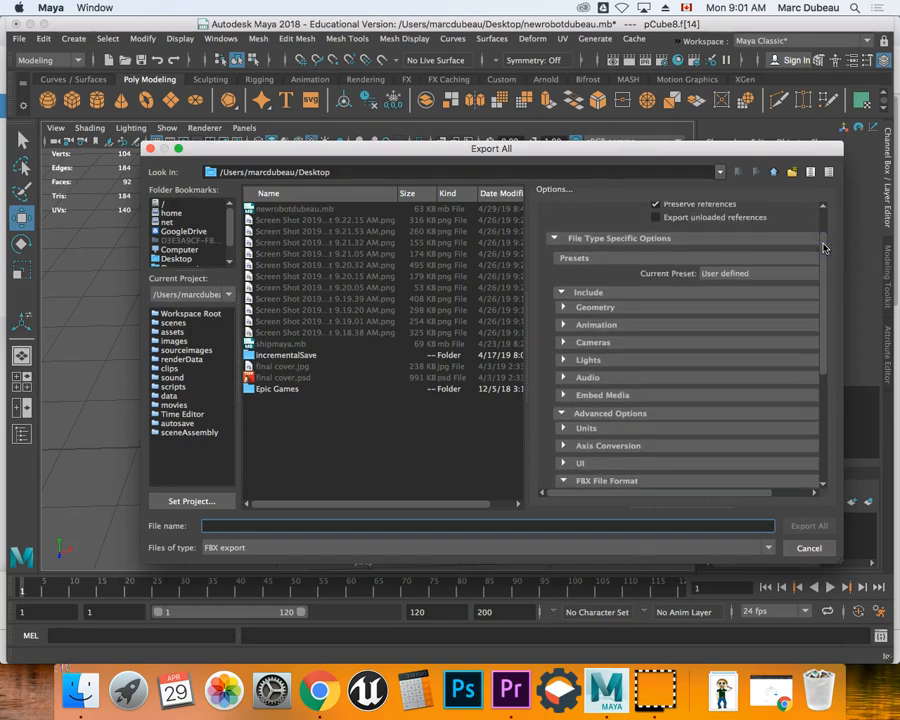
Step: Enable Embed Media in the FBX options and enter the export file name
click(602, 394)
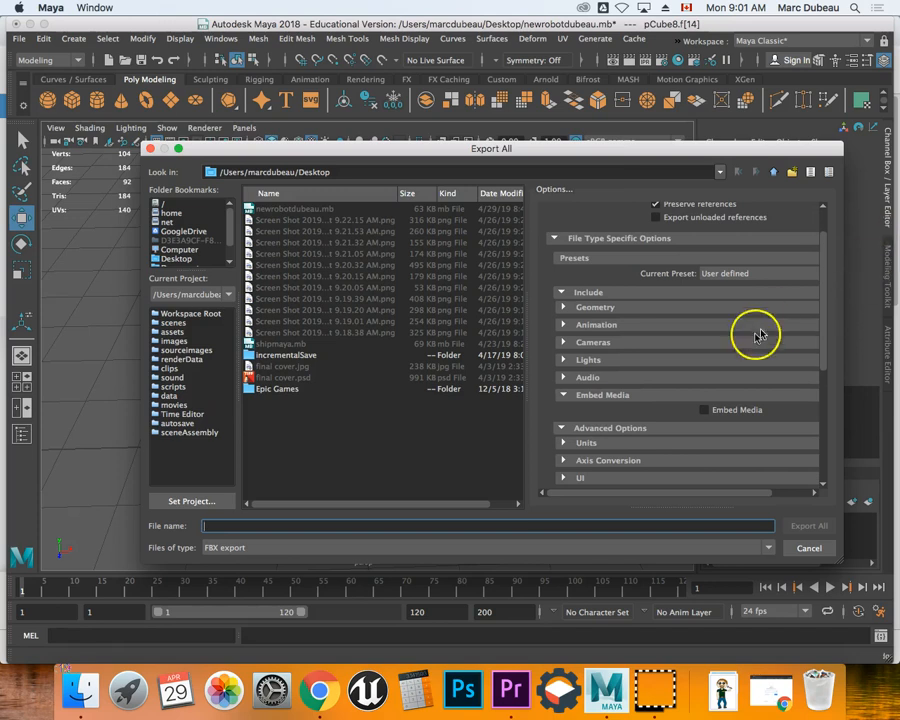
mouse_move(570, 400)
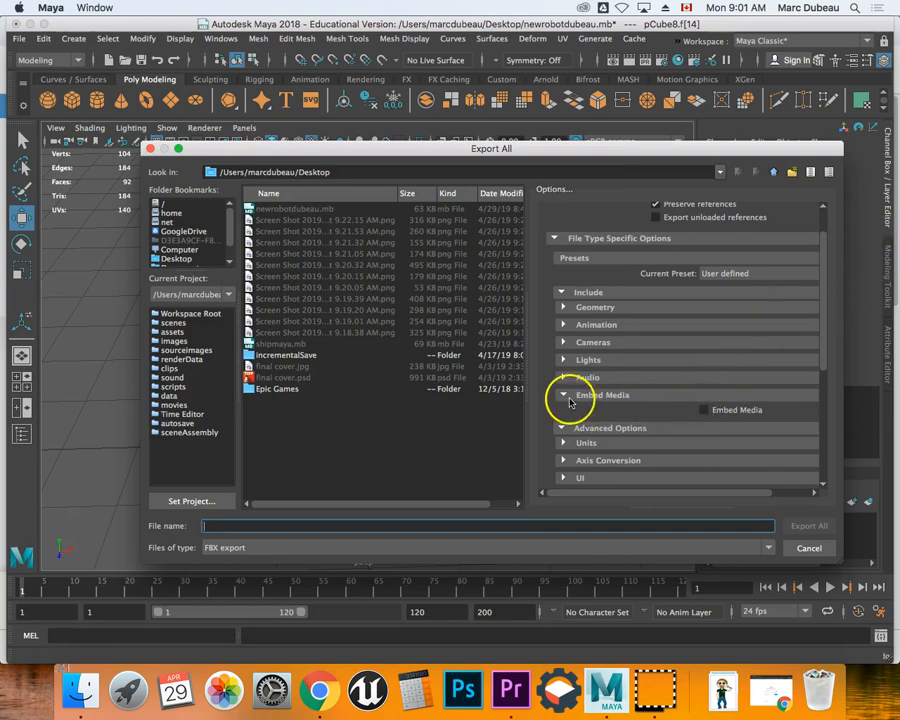
click(562, 394)
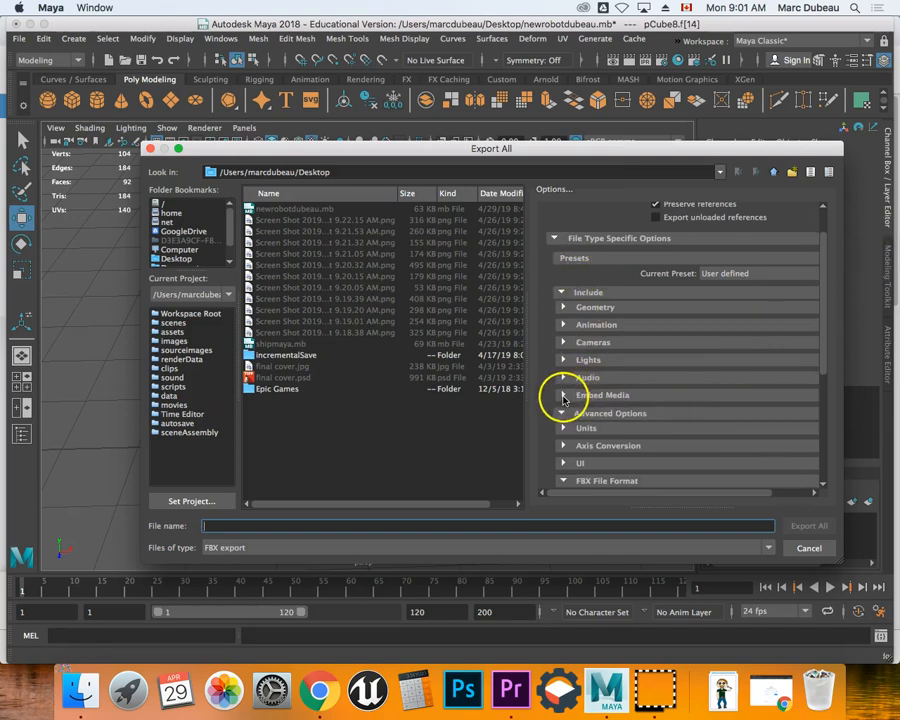
click(562, 394)
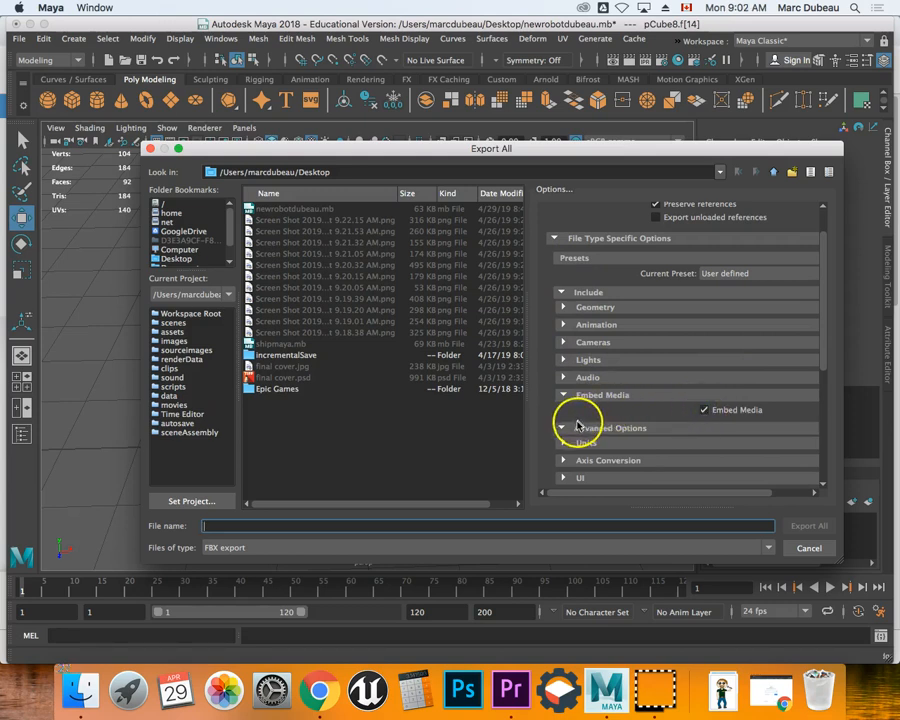
click(596, 445)
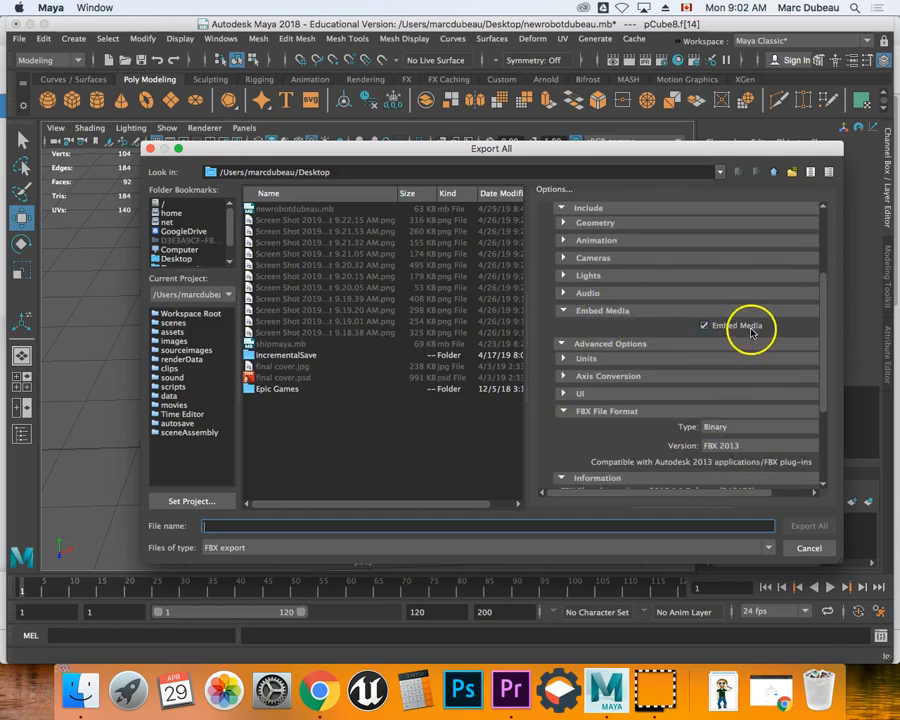
mouse_move(462, 525)
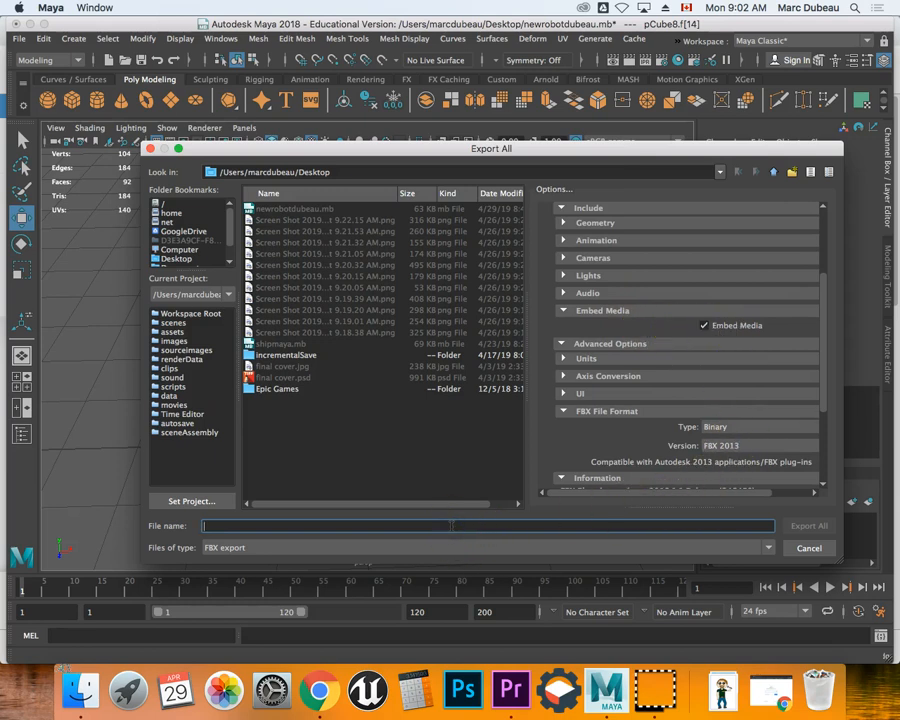
text(mya)
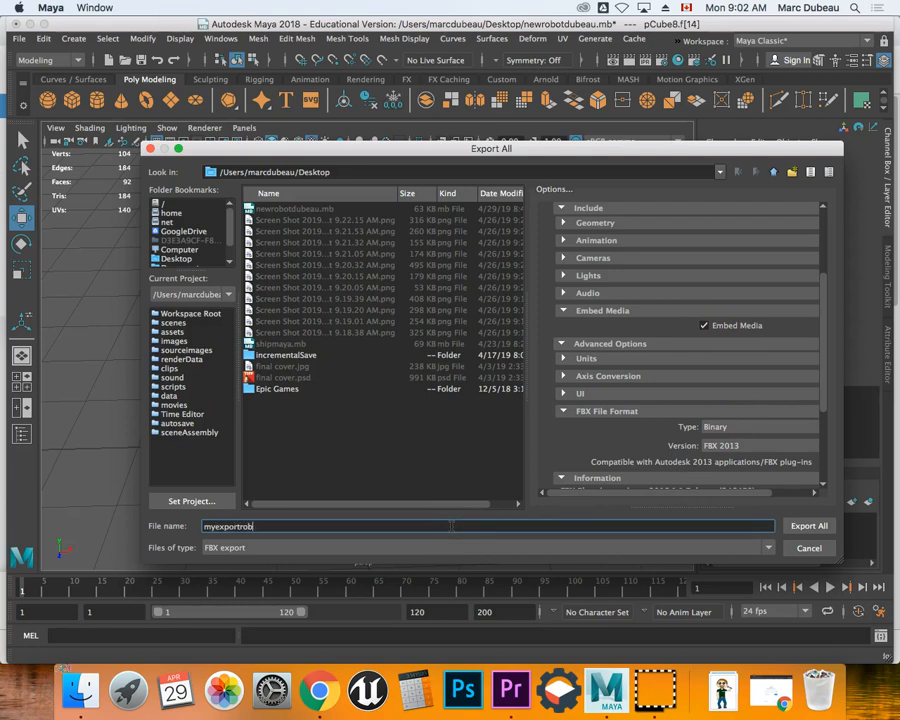
text(otdubea)
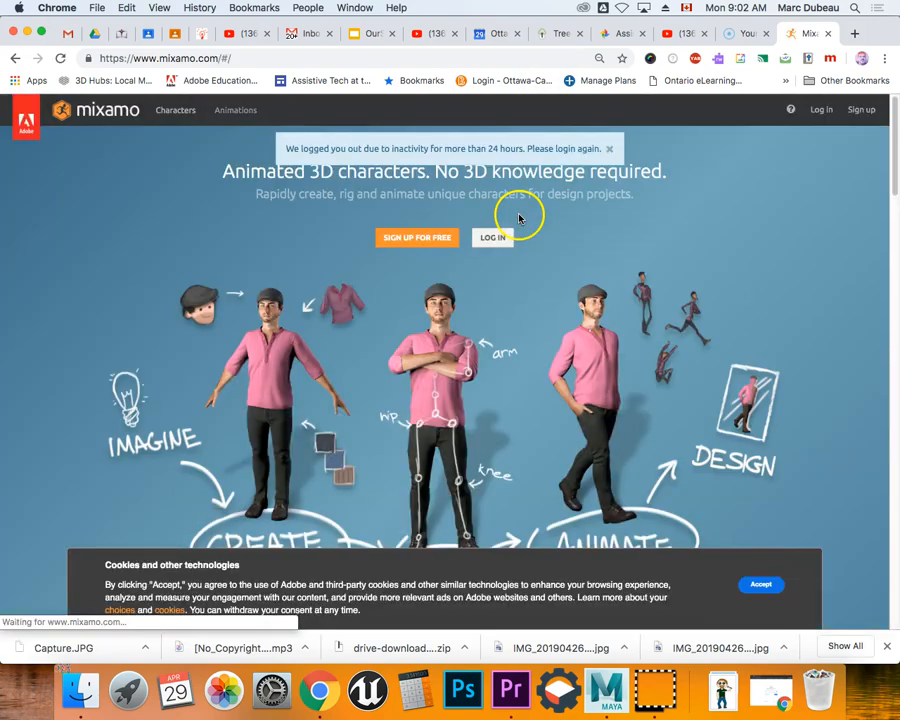
Step: Log in to Mixamo with a Google account and upload the robot FBX character
click(492, 237)
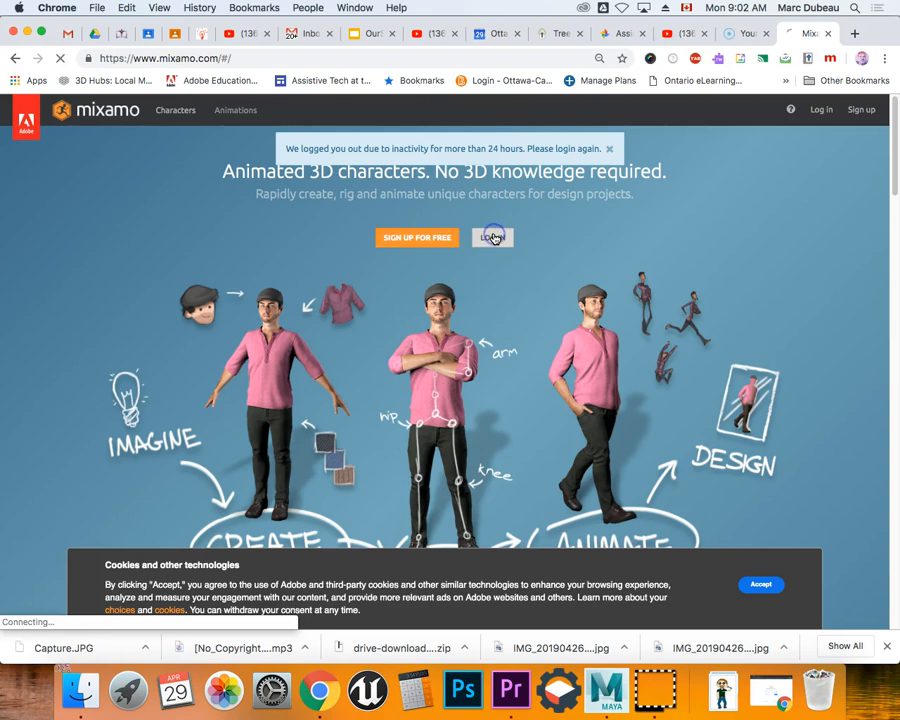
click(492, 237)
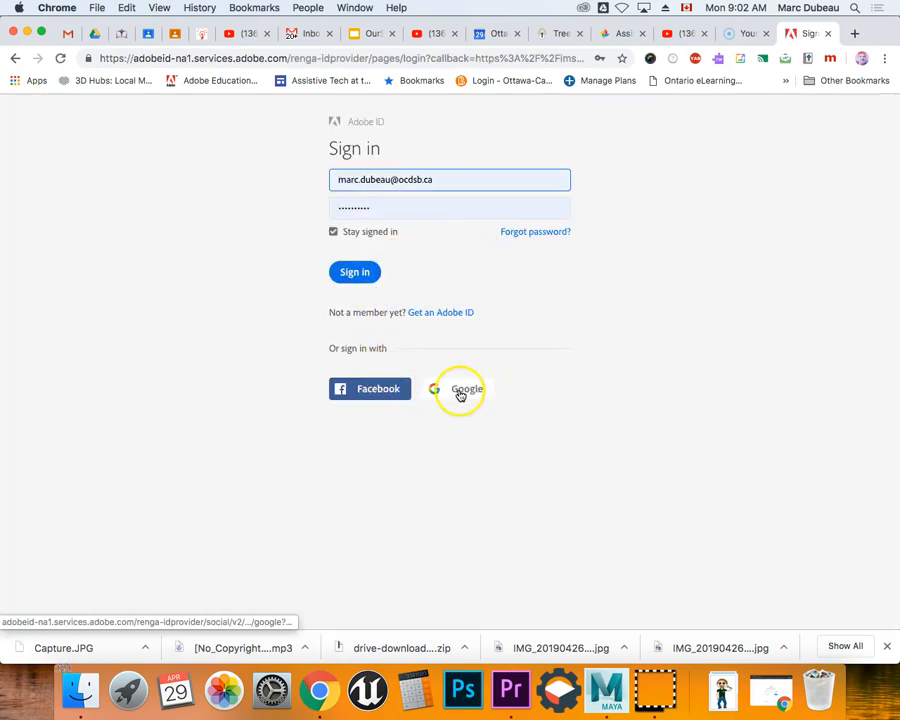
click(458, 388)
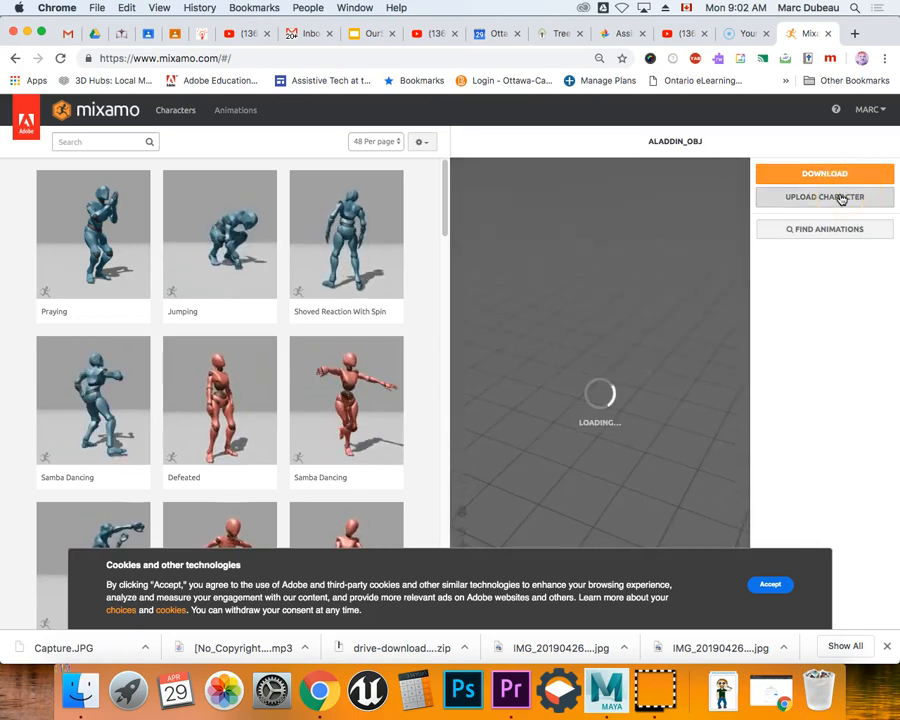
click(824, 196)
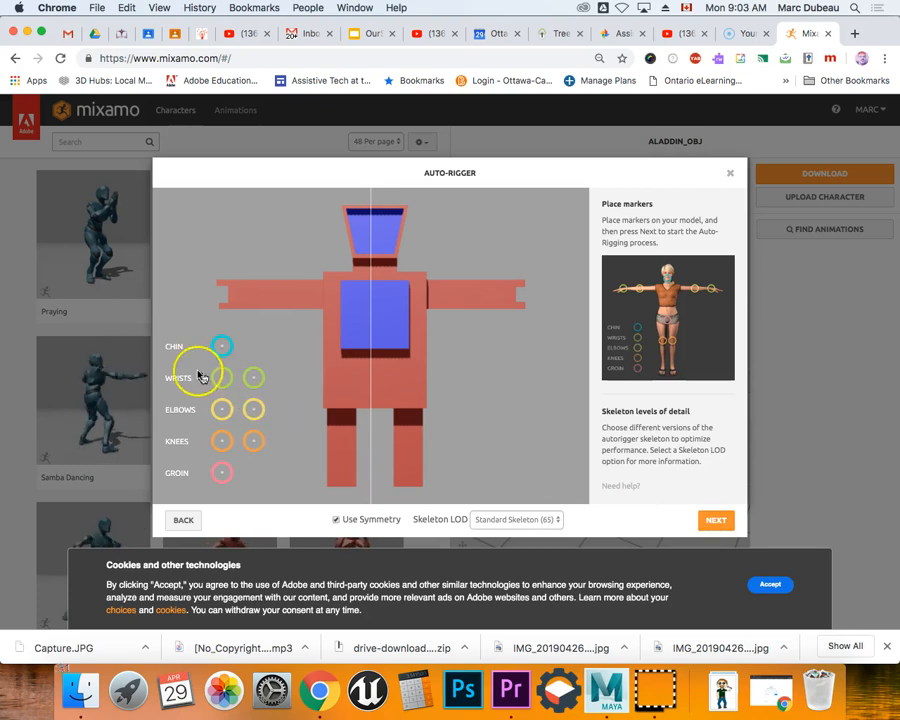
Step: Place the chin, wrist, knee and groin markers on the robot, then confirm rigging
drag(222, 346, 375, 262)
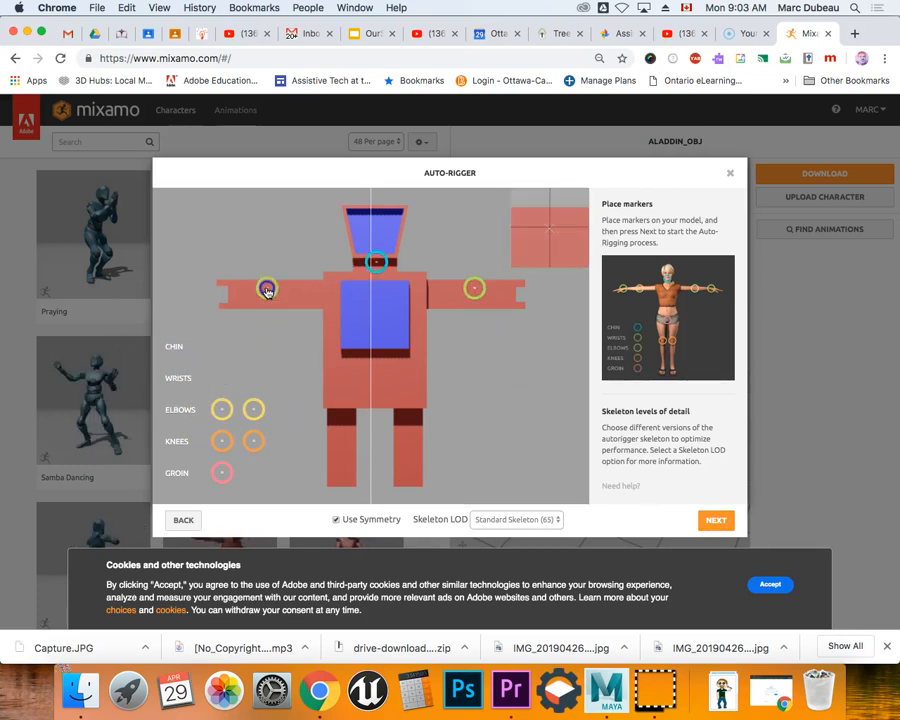
drag(265, 290, 378, 222)
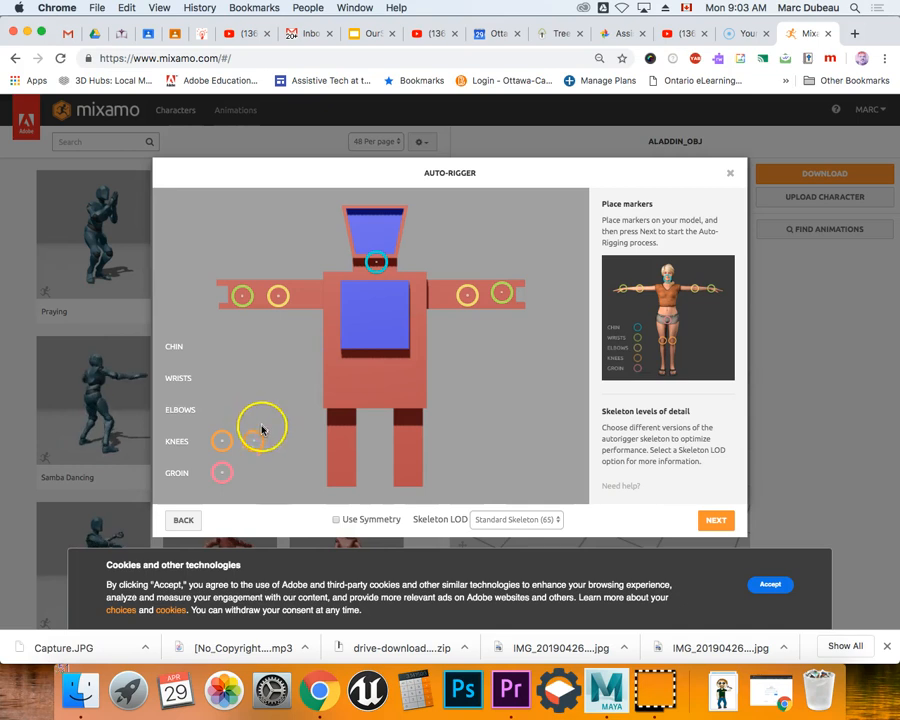
drag(265, 425, 405, 445)
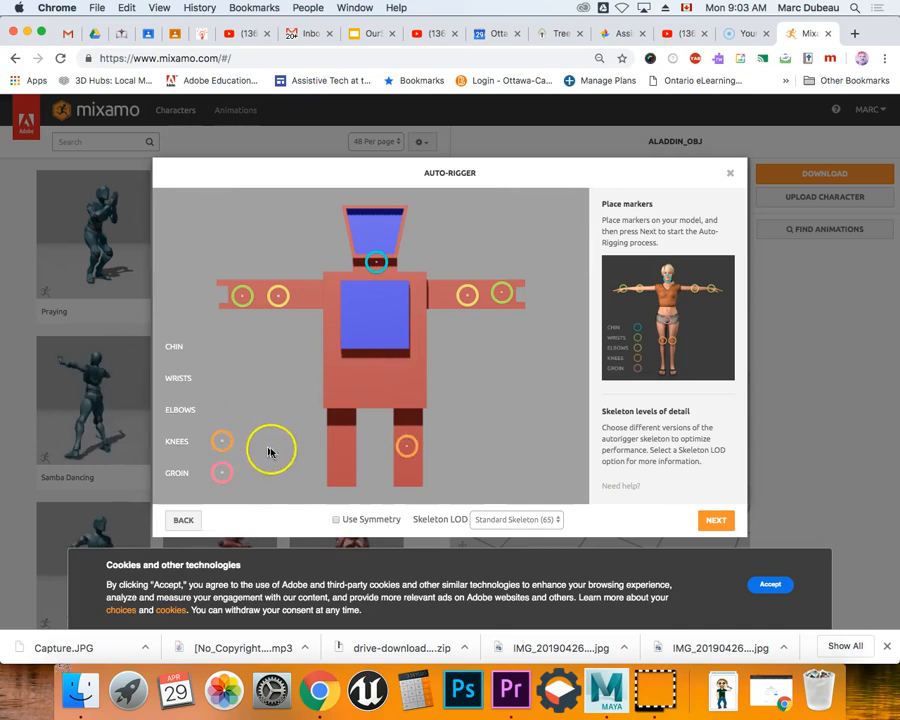
drag(222, 440, 340, 446)
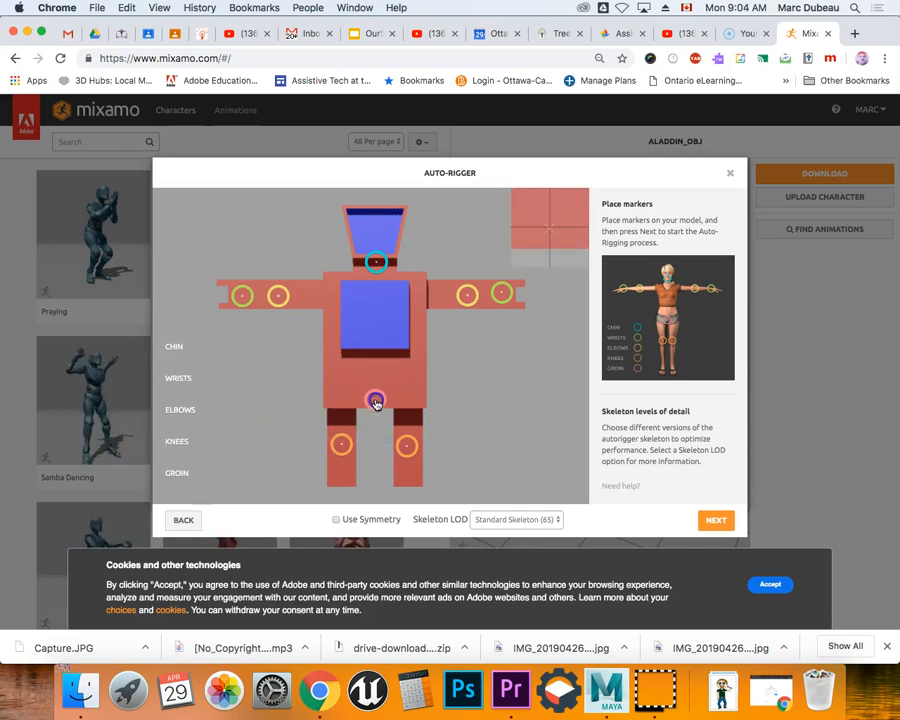
click(716, 519)
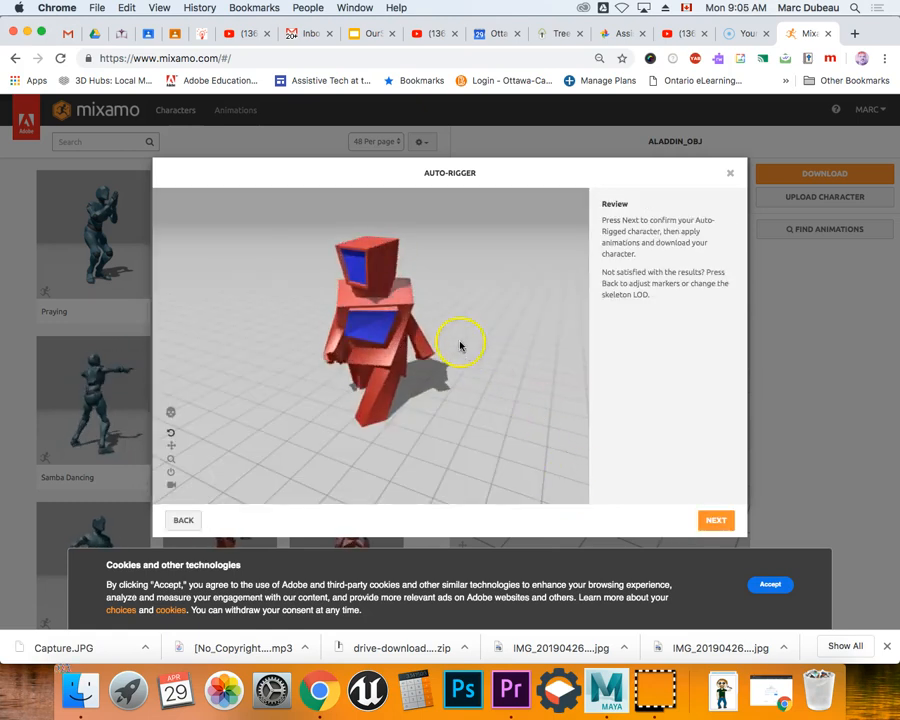
click(716, 520)
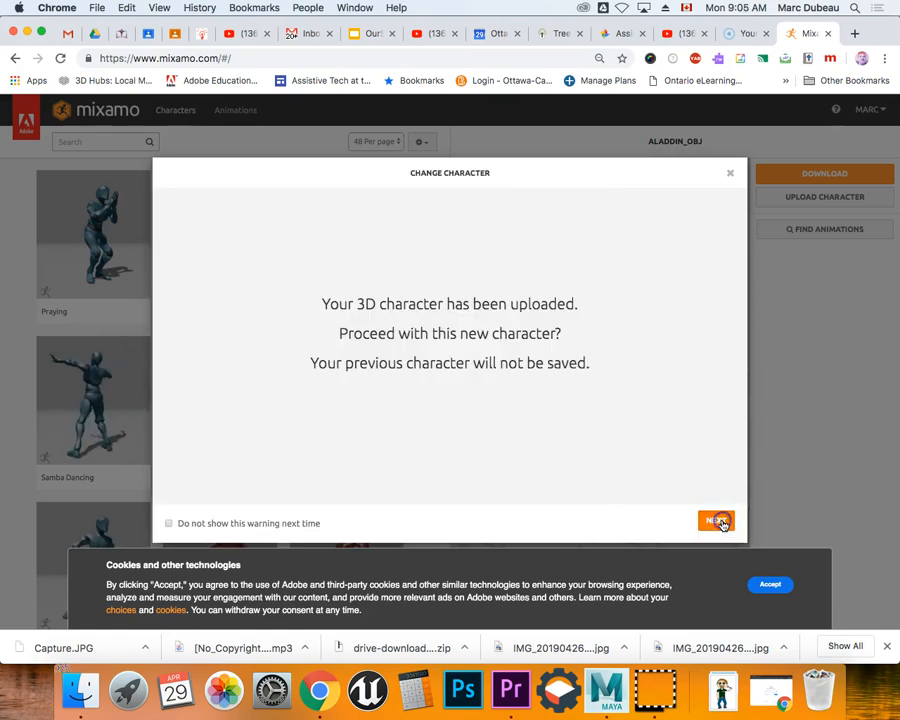
Step: Accept the new robot character, search 'dancing', and apply Samba Dancing
click(716, 521)
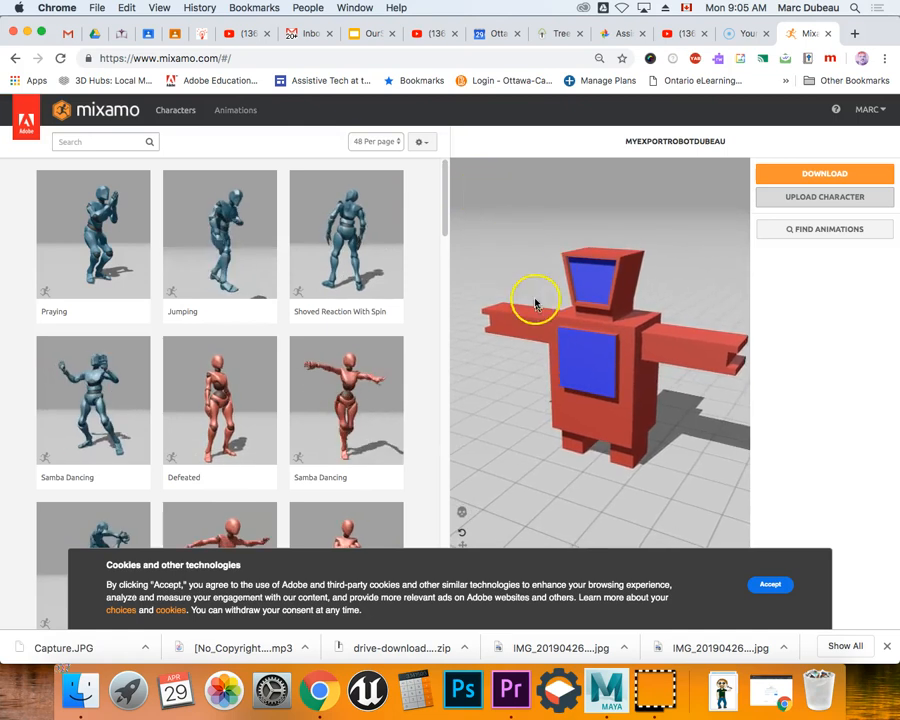
click(94, 141)
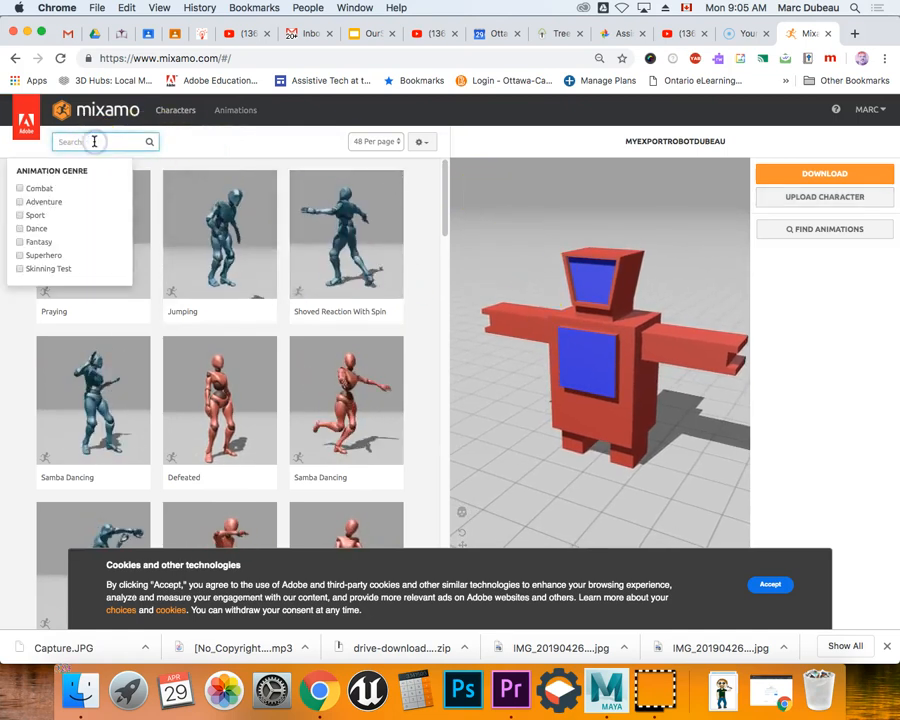
text(dancing)
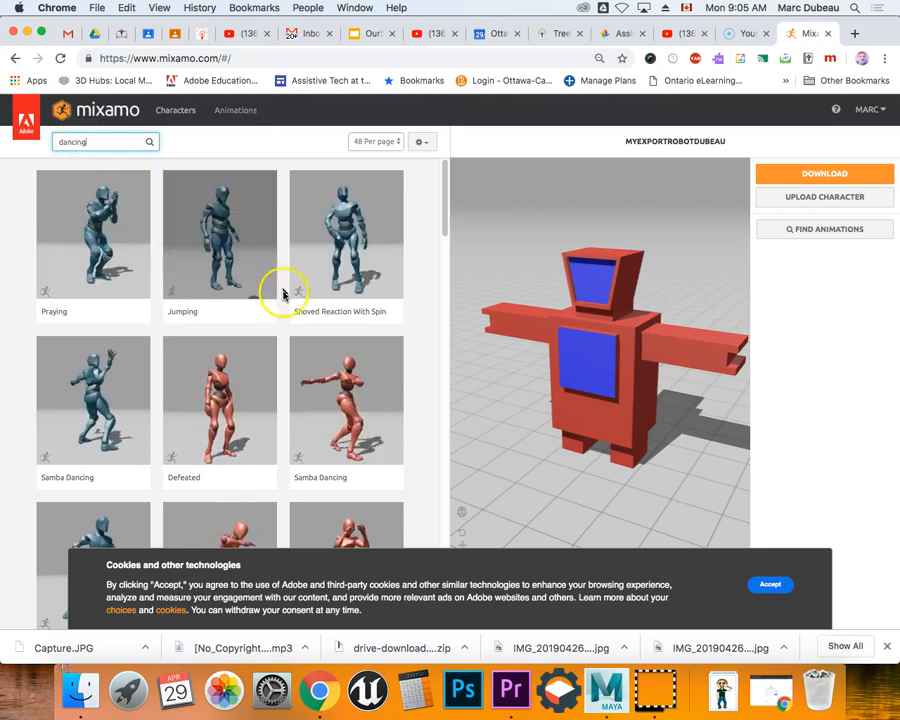
click(346, 400)
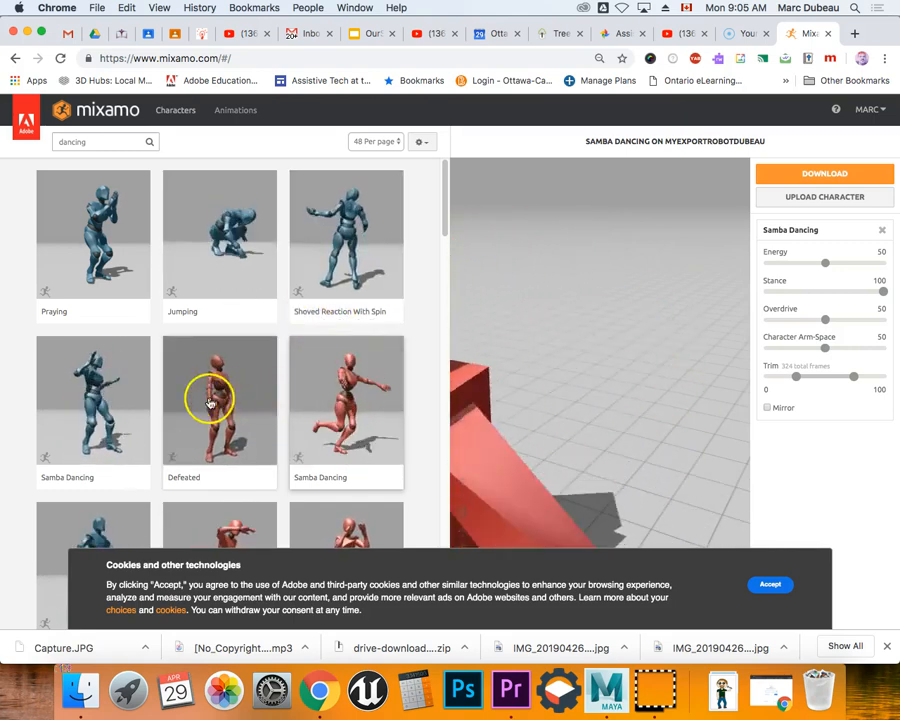
Step: Switch the robot to the other Samba Dancing animation with Energy lowered from 50 to 28
click(93, 399)
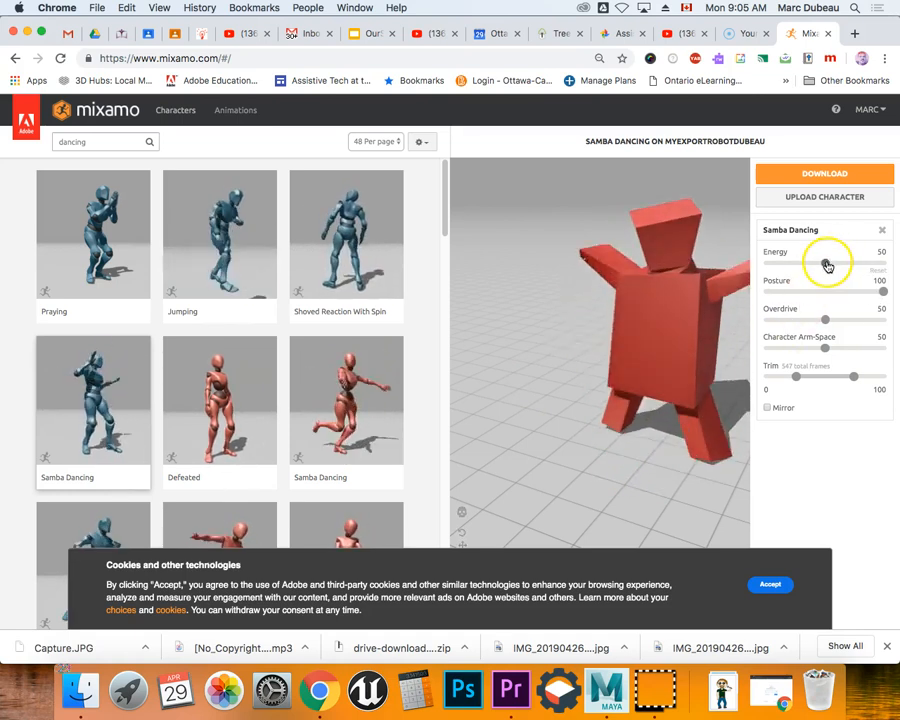
drag(827, 263, 800, 263)
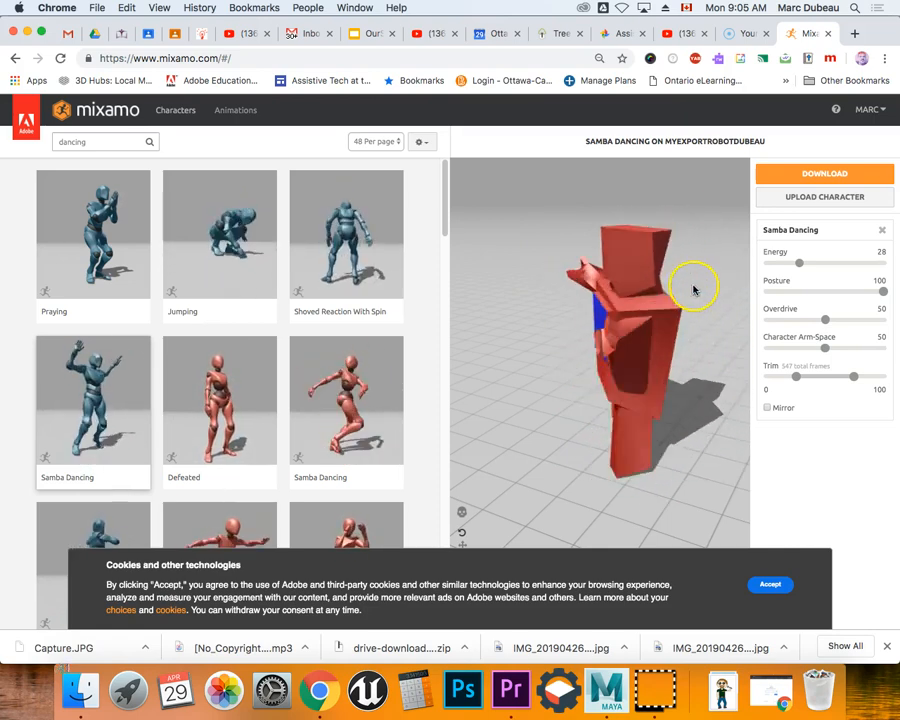
drag(693, 285, 638, 327)
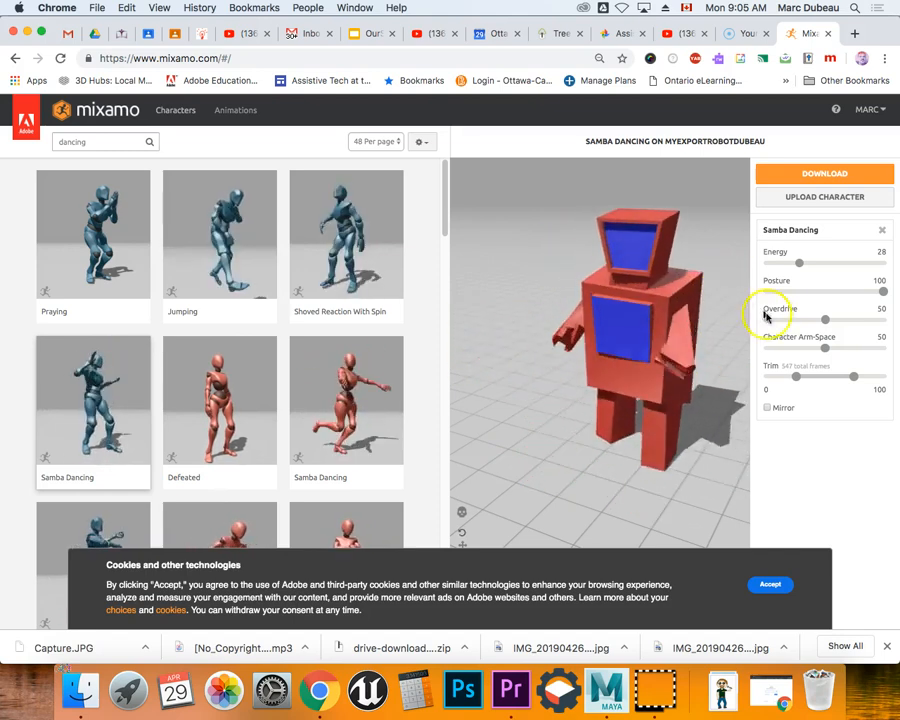
click(770, 584)
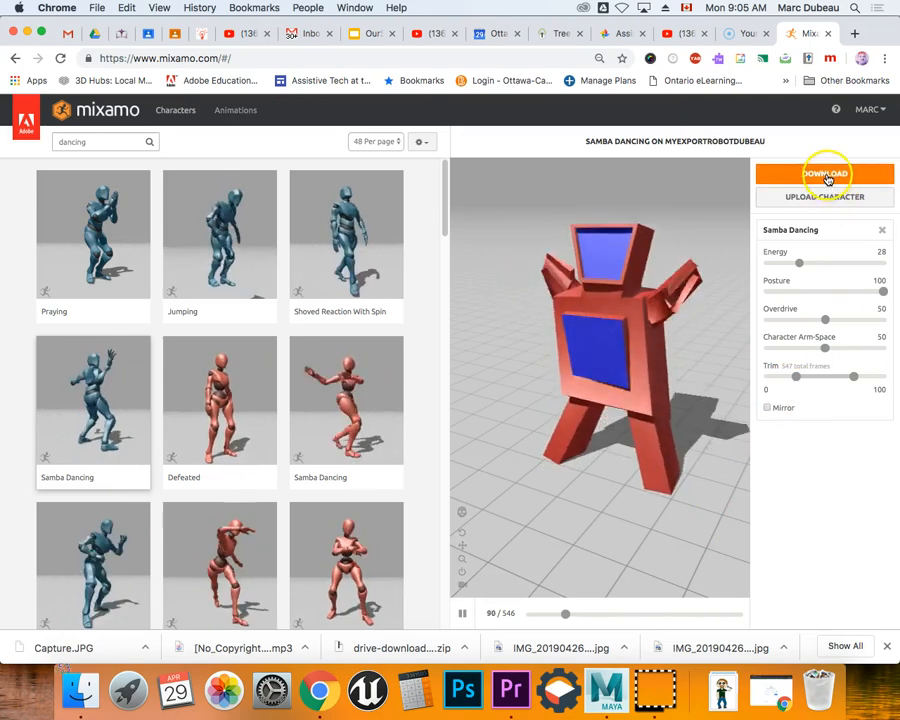
click(824, 173)
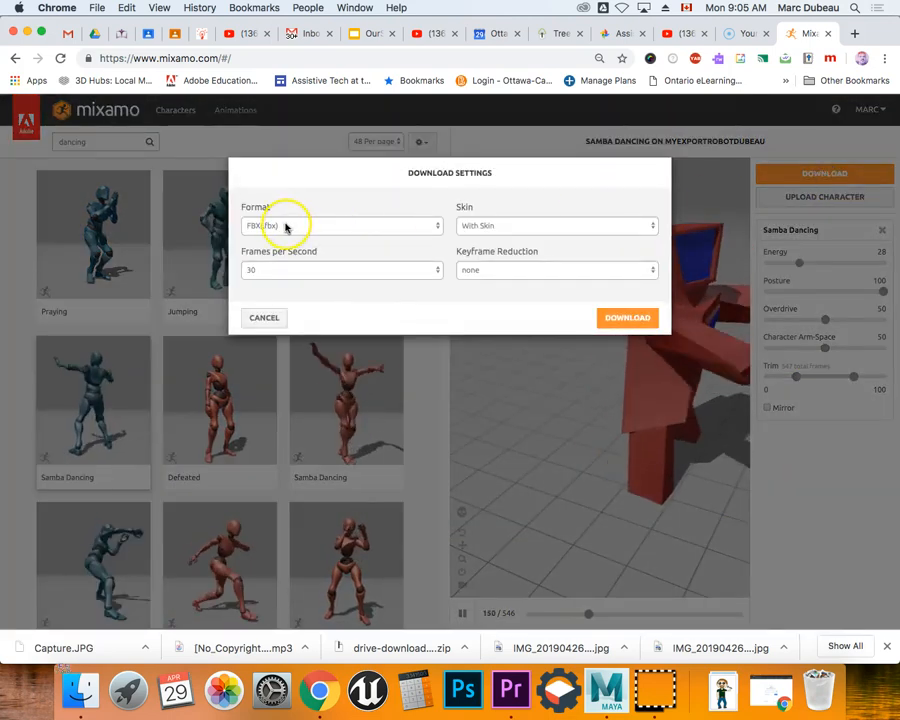
mouse_move(475, 275)
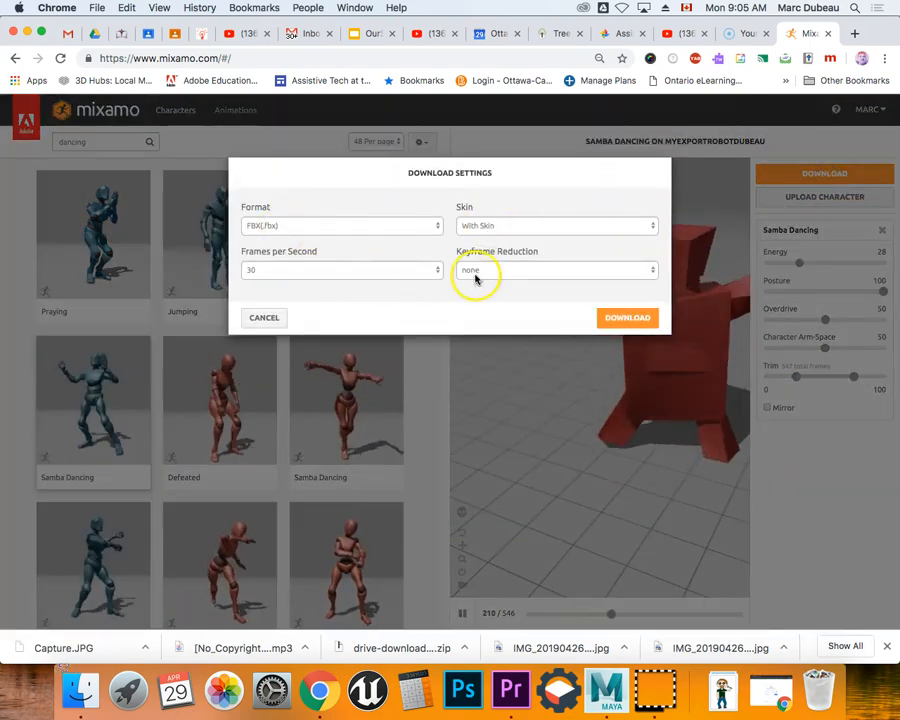
Step: Download the dancing robot as Samba Dancing.fbx with skin, then search animations for 'dying'
click(627, 317)
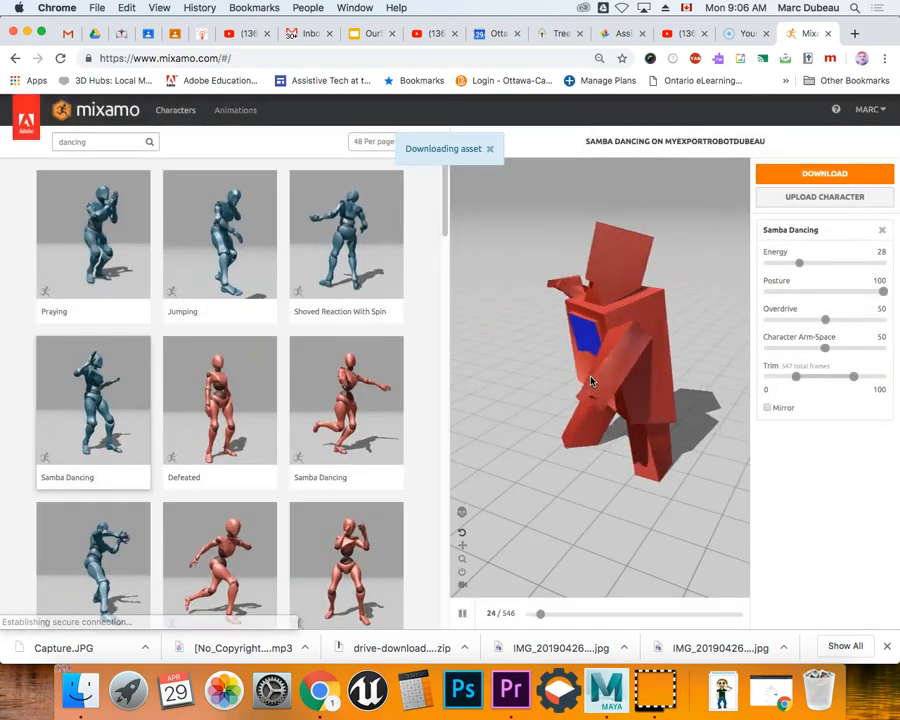
click(824, 173)
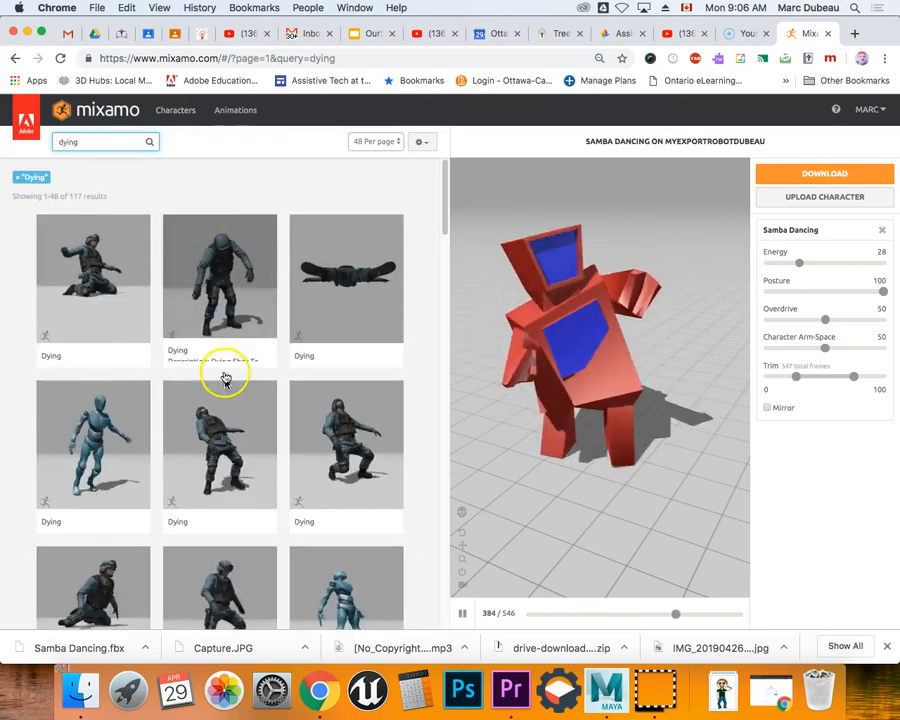
Step: Apply a Dying animation, save the robot as Dying.fbx, and open a new Chrome tab
click(219, 445)
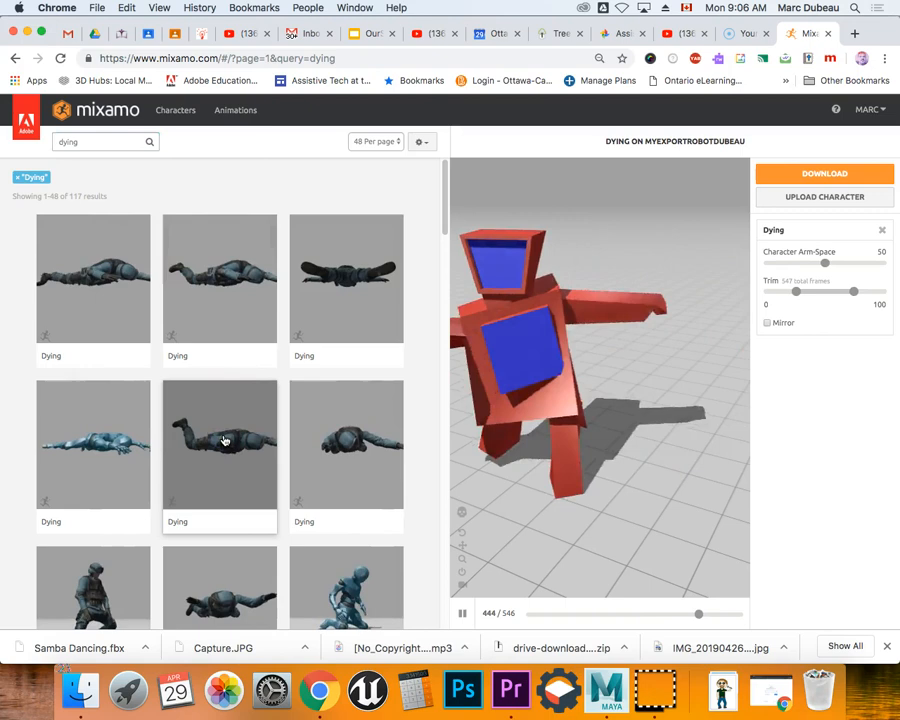
click(219, 443)
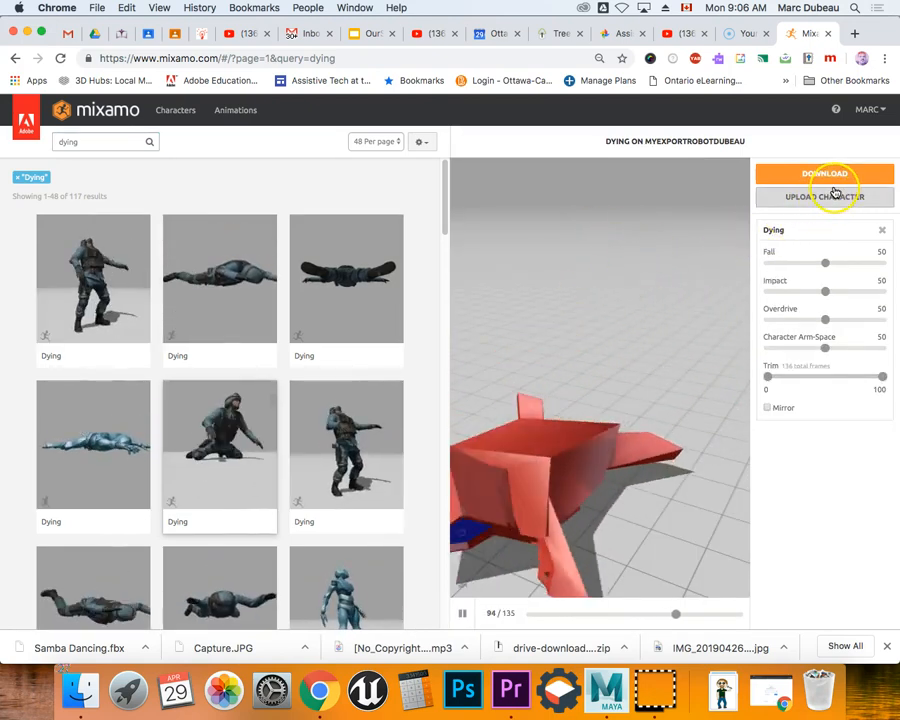
click(824, 173)
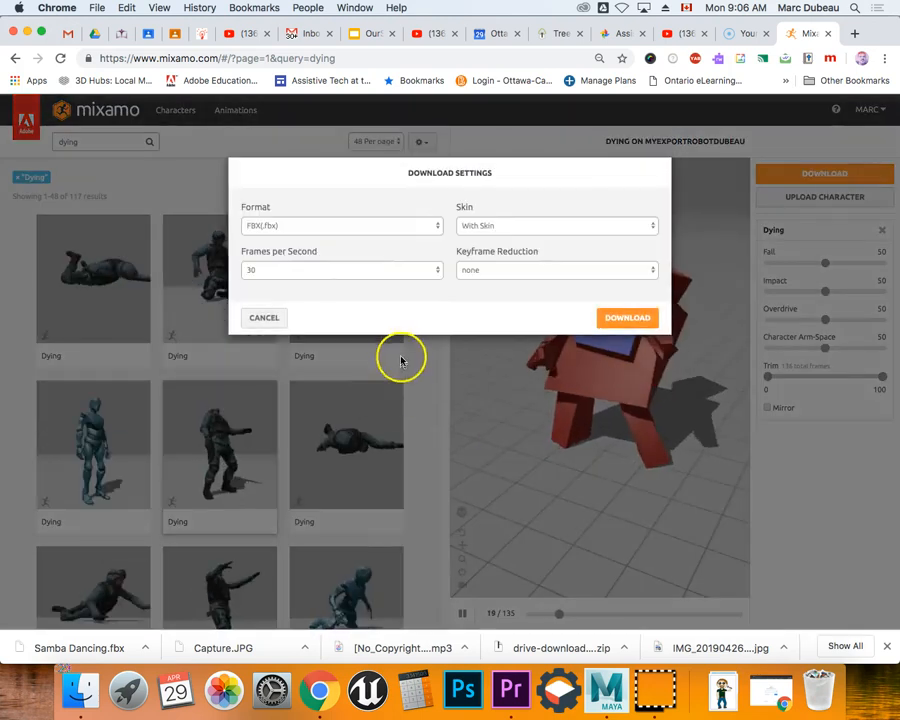
click(627, 317)
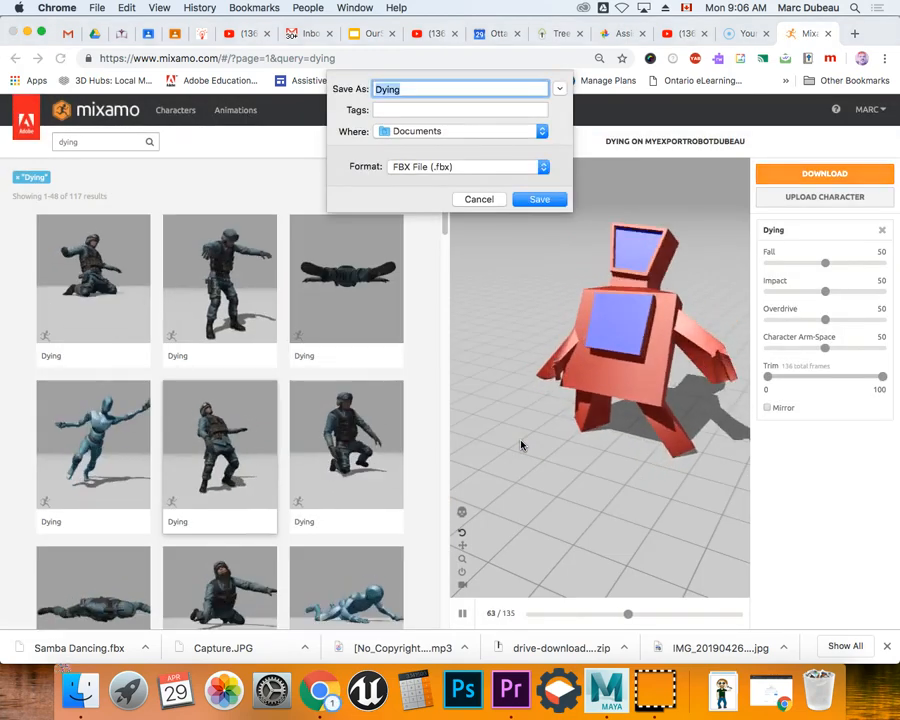
click(539, 199)
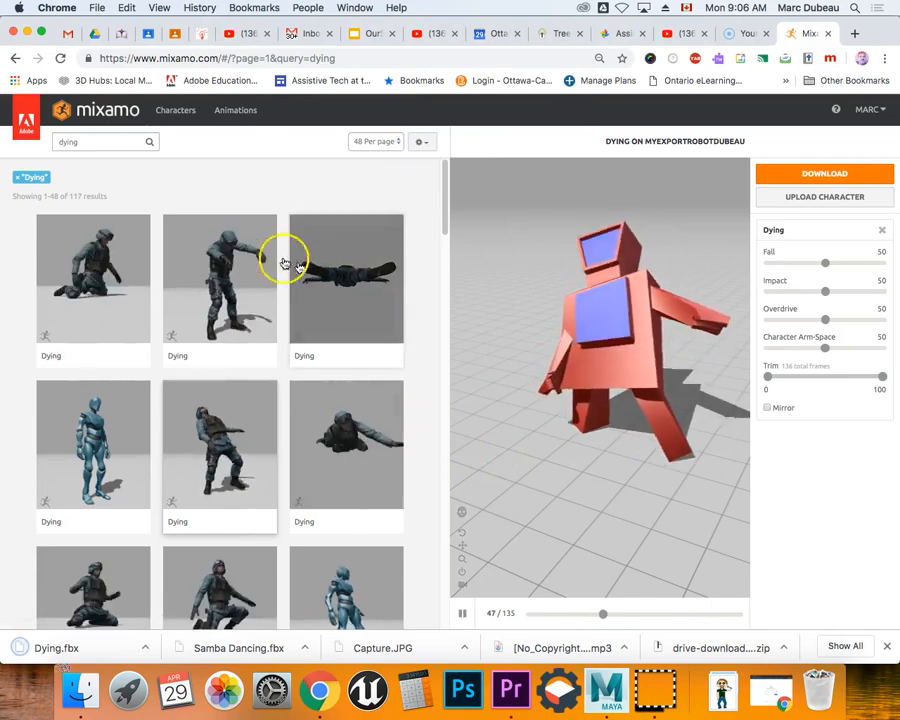
click(100, 141)
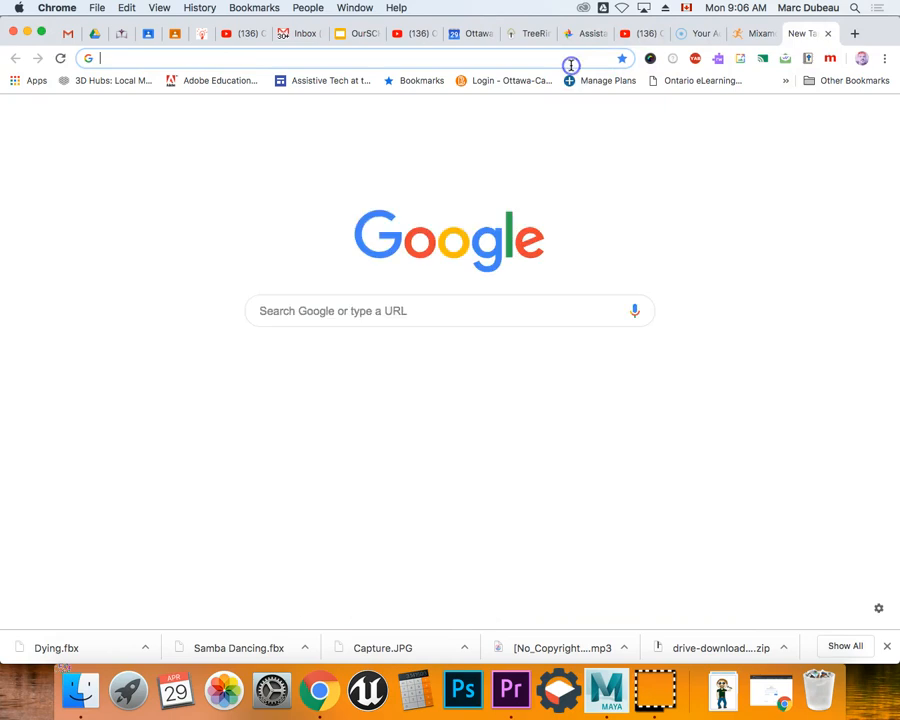
Step: Load screencast-o-matic.com/account in the new tab, then return to the Mixamo tab
text(https://screencast-o-matic.com/account)
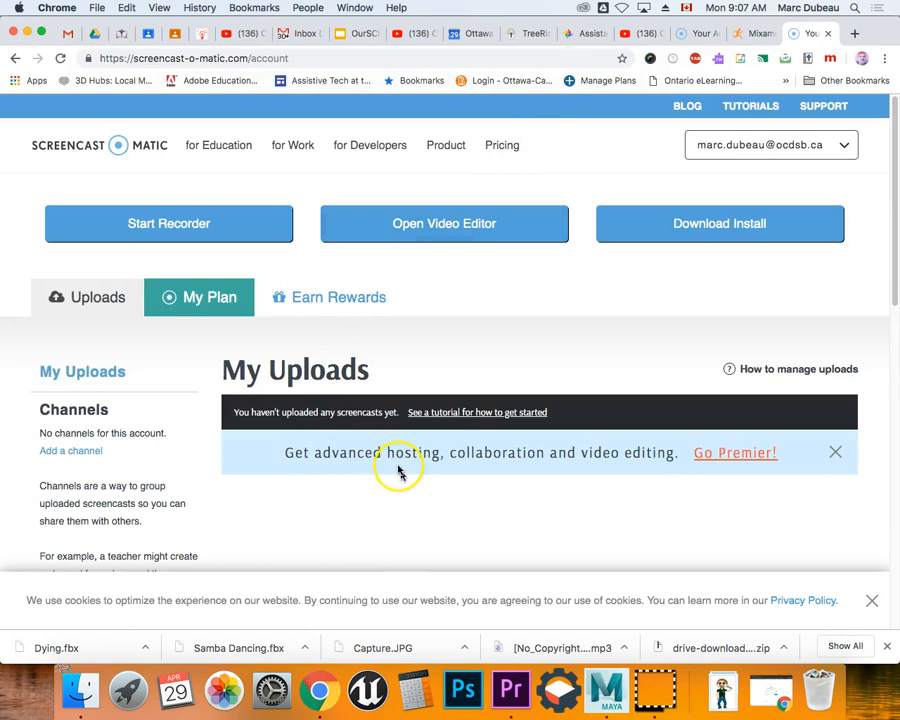
mouse_move(363, 541)
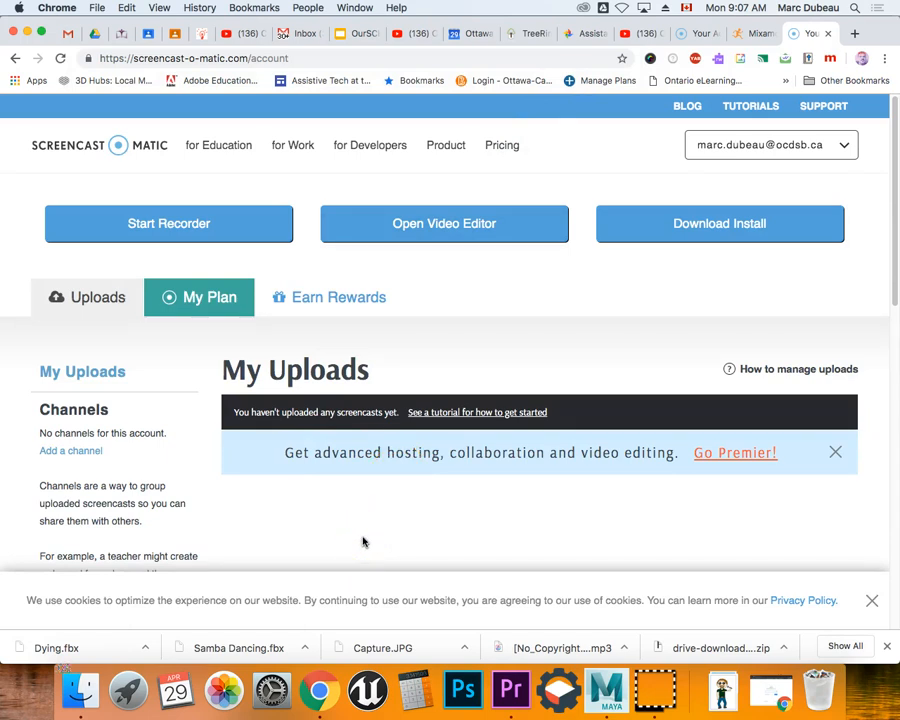
mouse_move(698, 543)
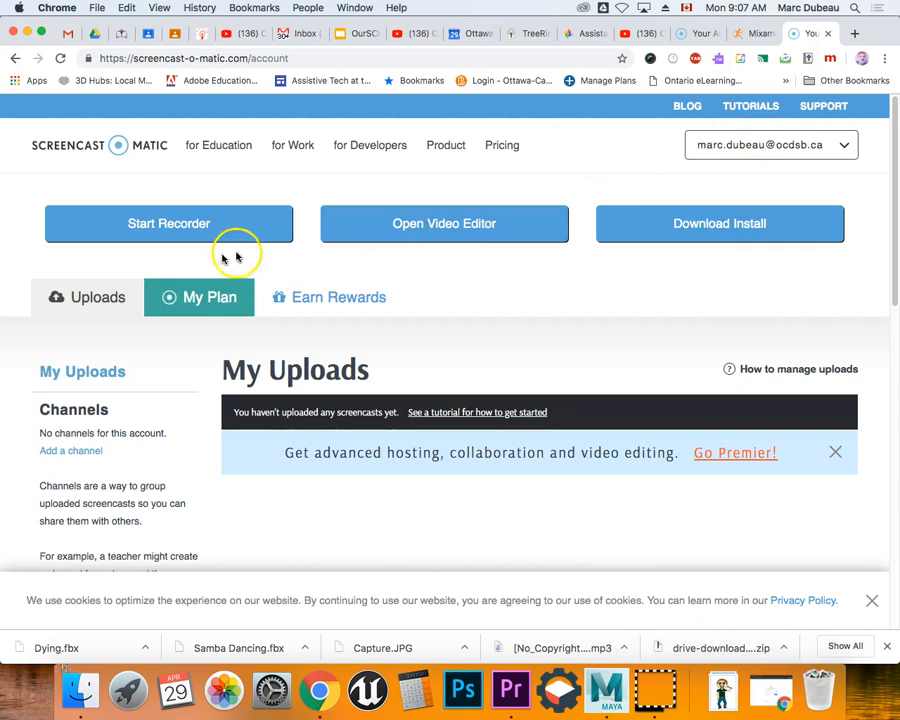
mouse_move(757, 33)
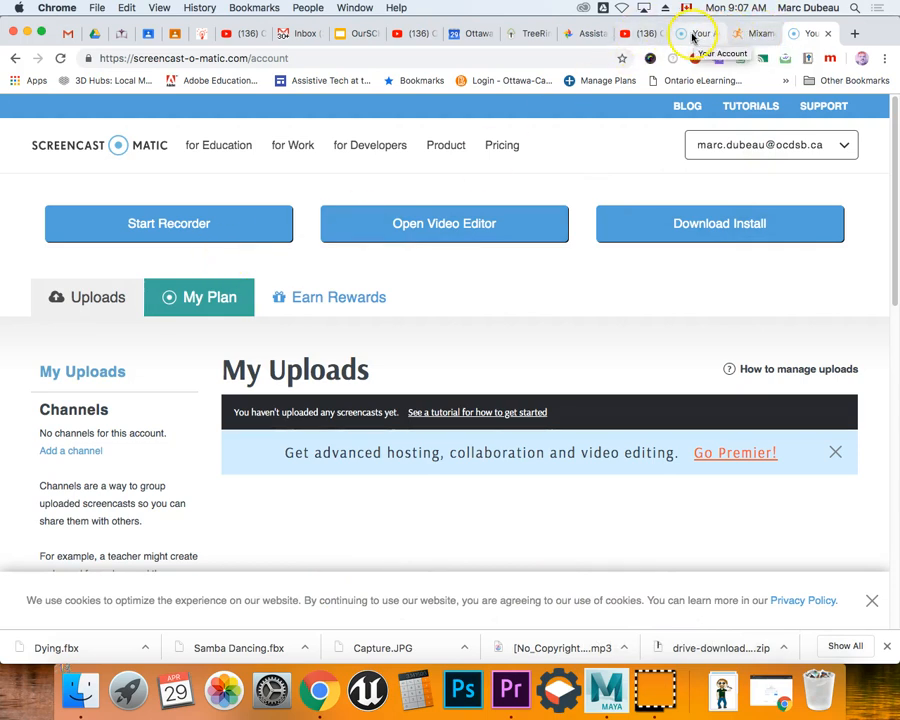
click(750, 33)
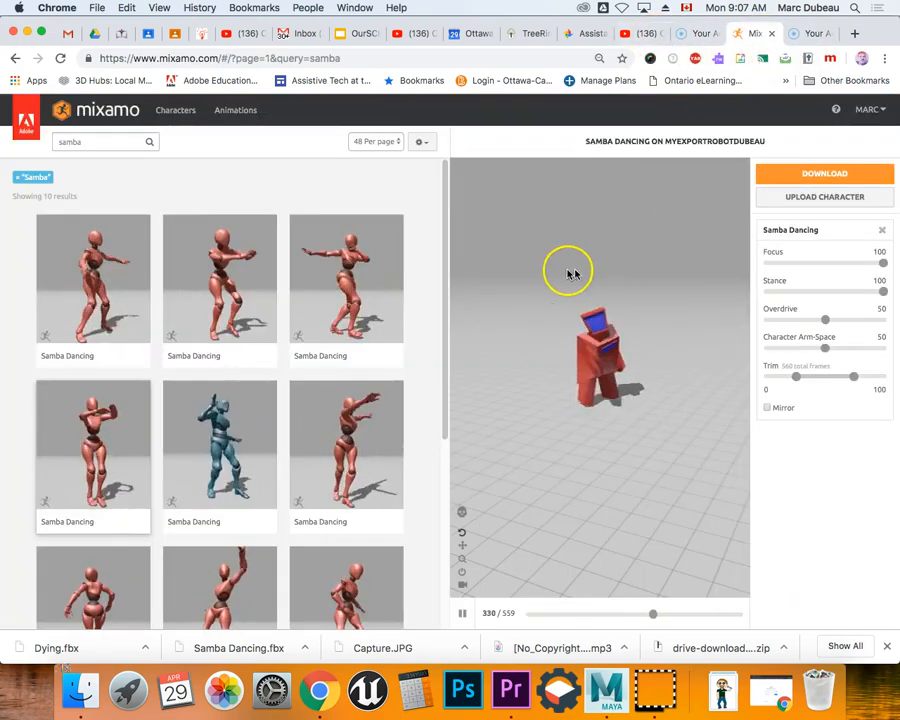